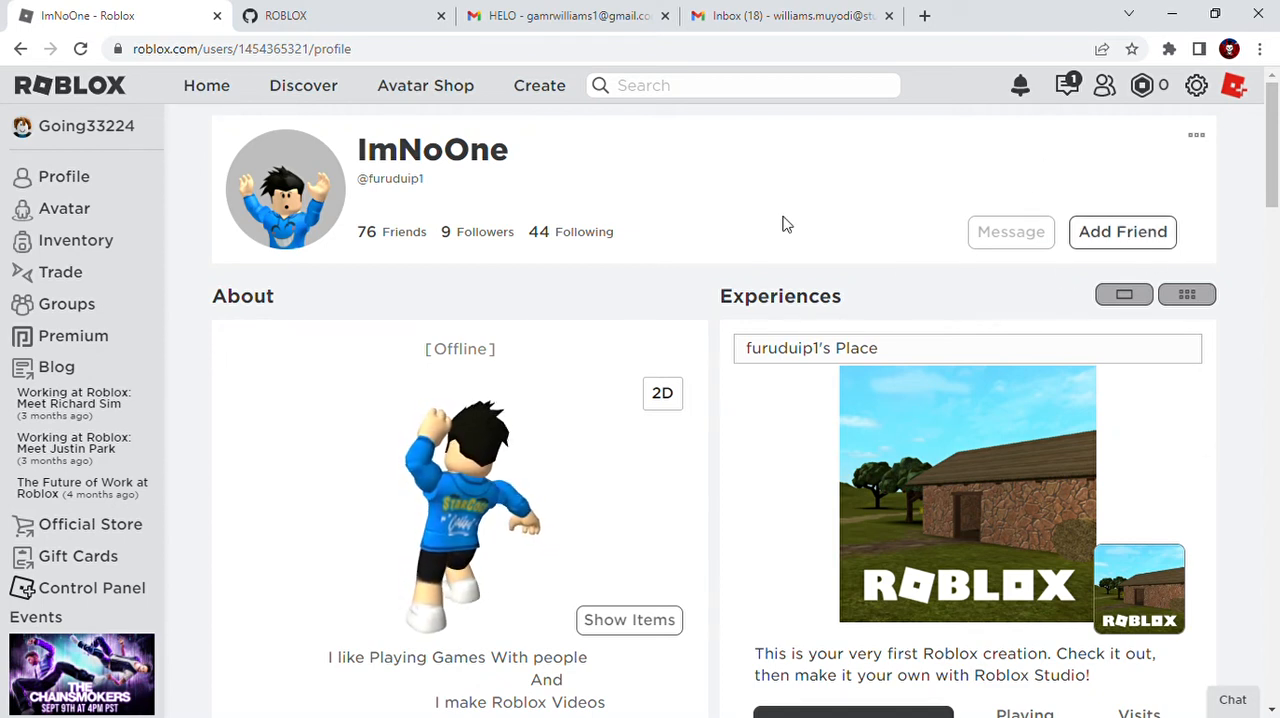
# Look over the other player's Roblox profile page.
pyautogui.click(1122, 232)
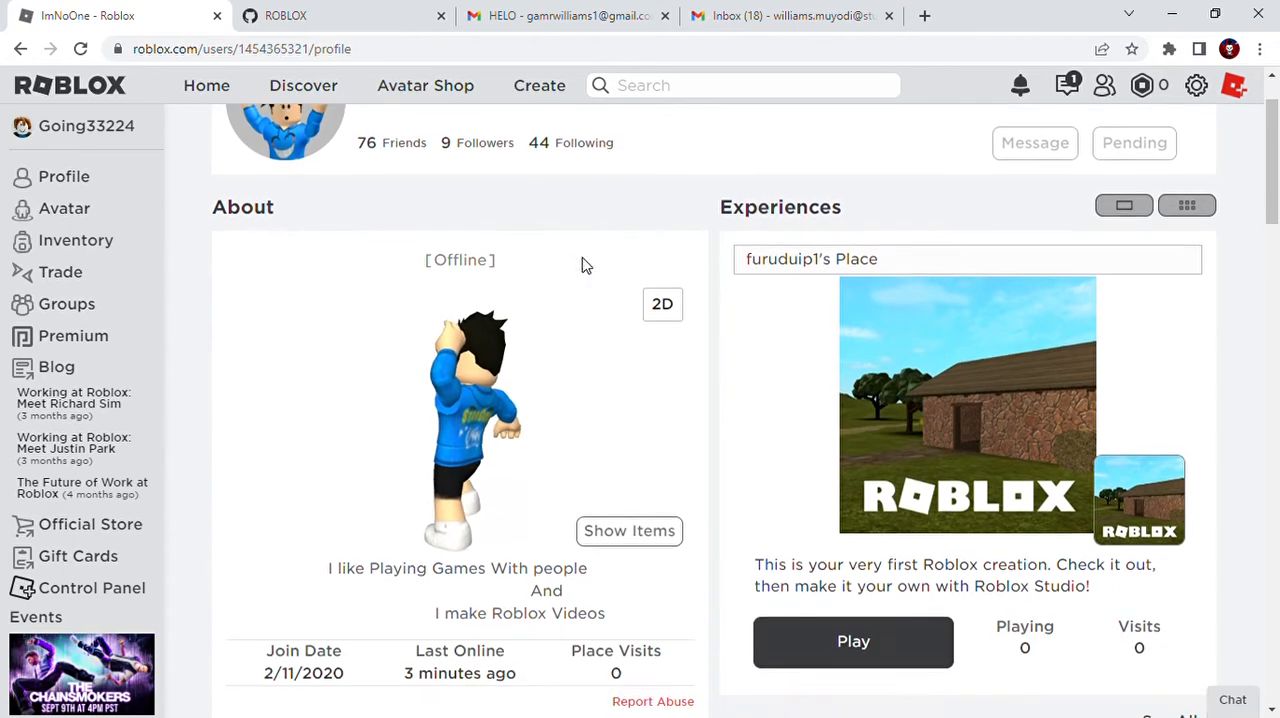
pyautogui.scroll(-3)
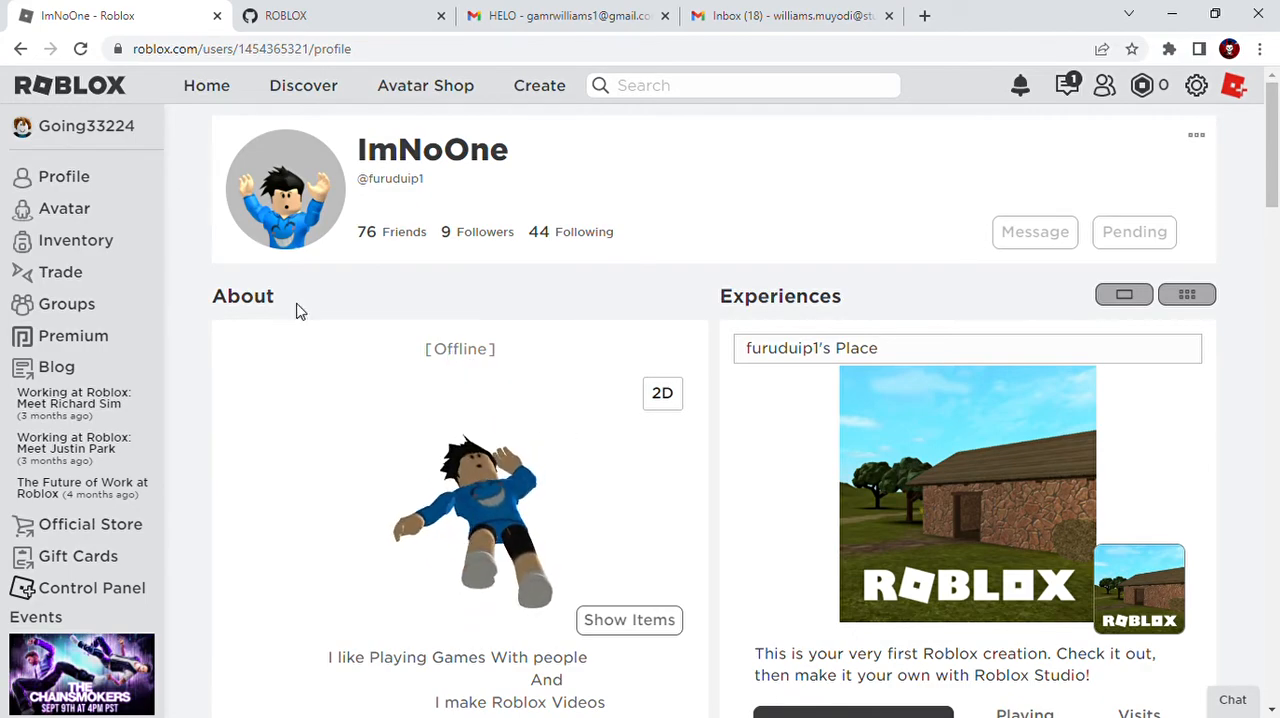
pyautogui.scroll(-3)
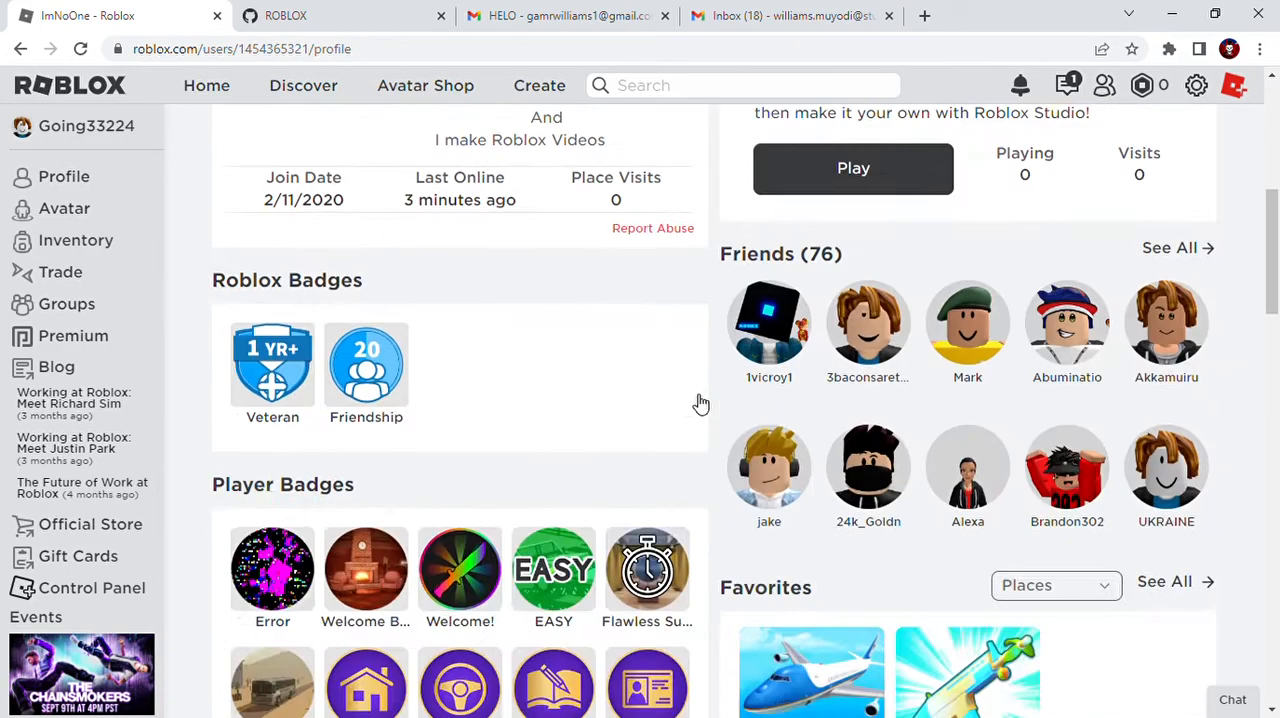
pyautogui.scroll(3)
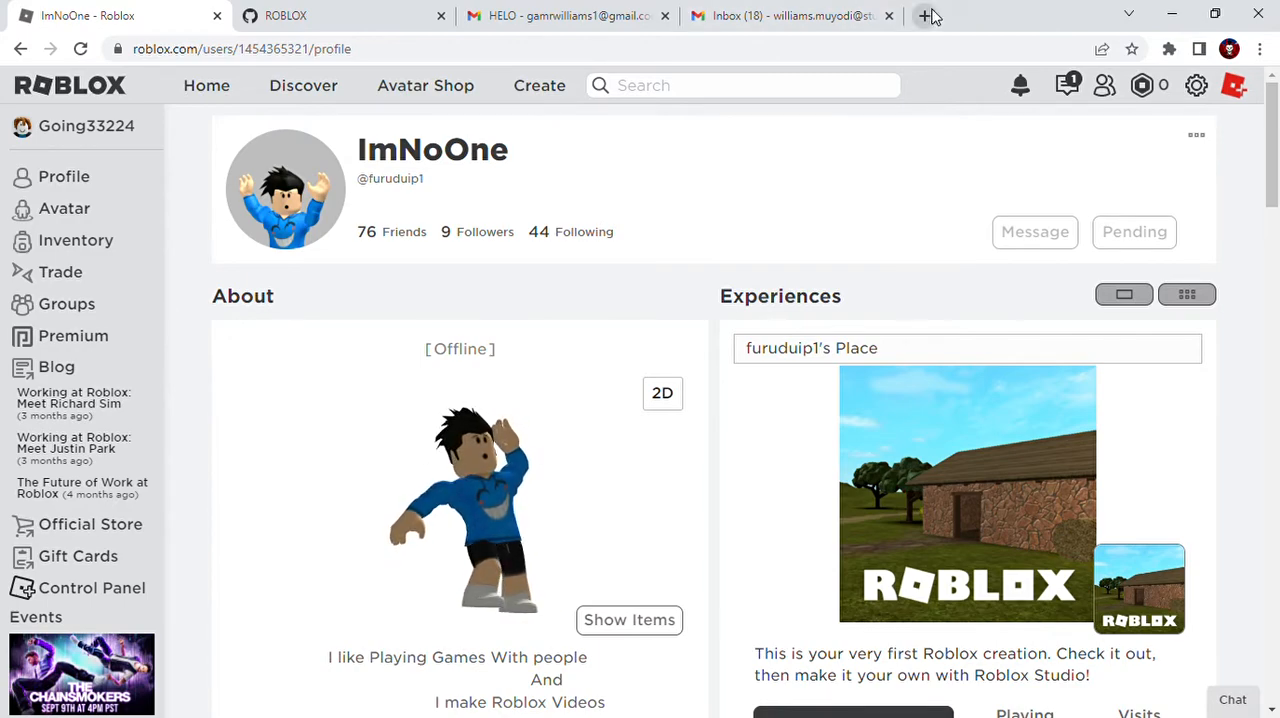
# Open your own Roblox profile from the left sidebar in a new tab.
pyautogui.click(920, 16)
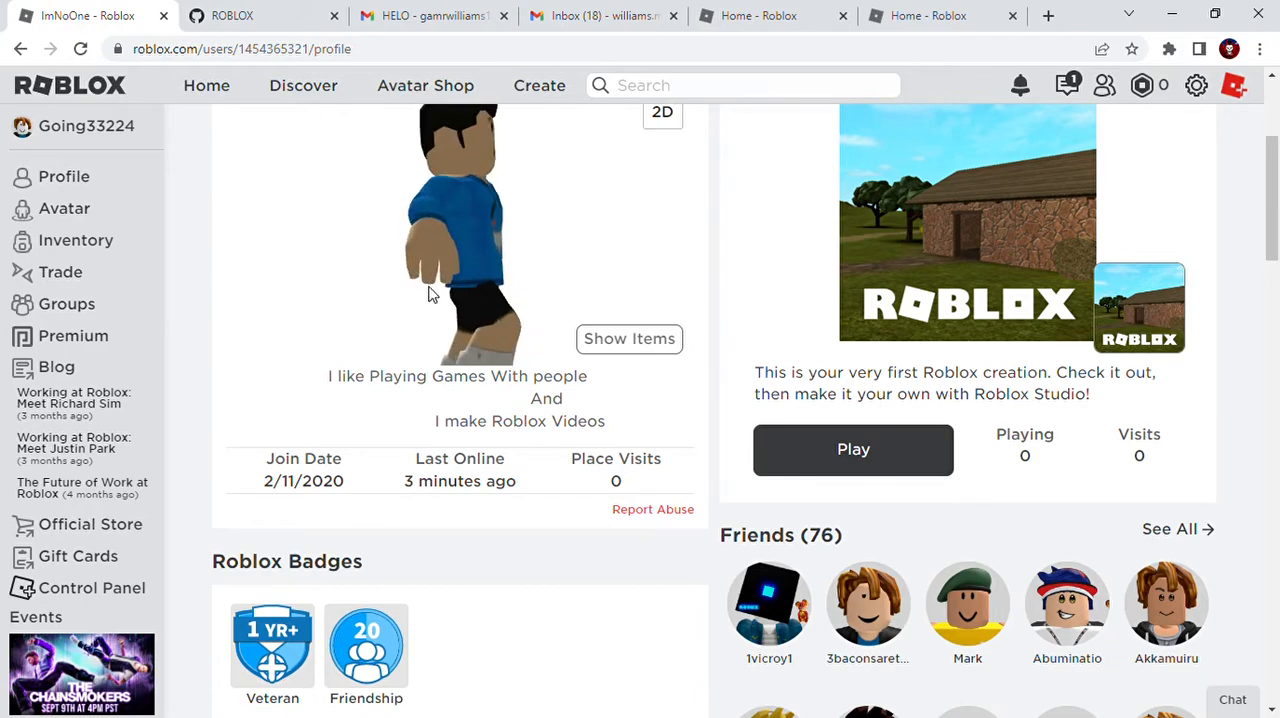
pyautogui.scroll(-3)
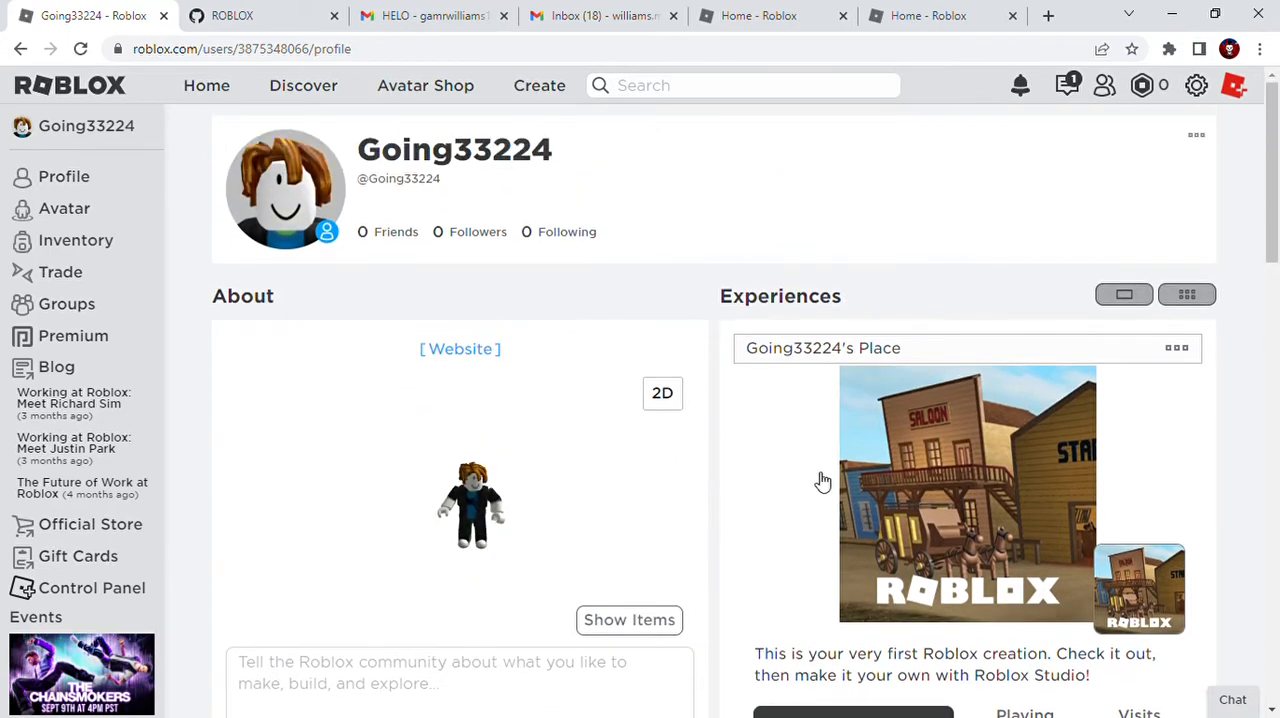
pyautogui.moveTo(692, 470)
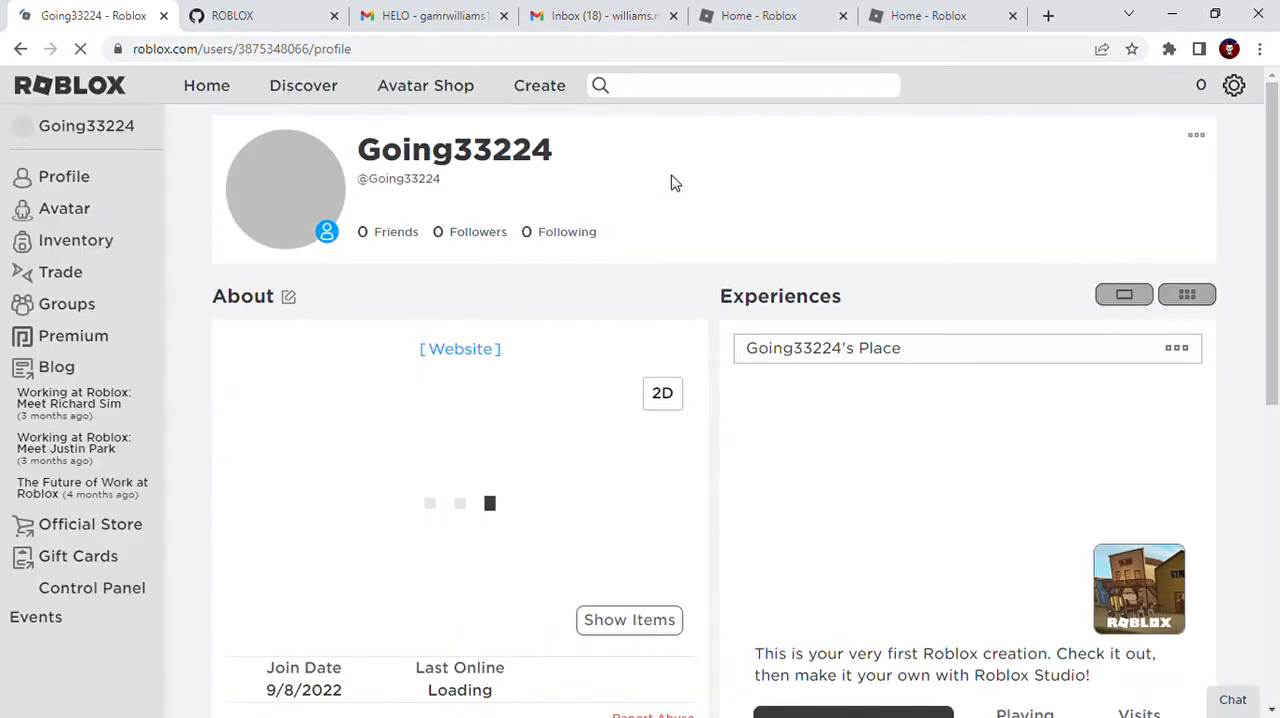
pyautogui.scroll(-3)
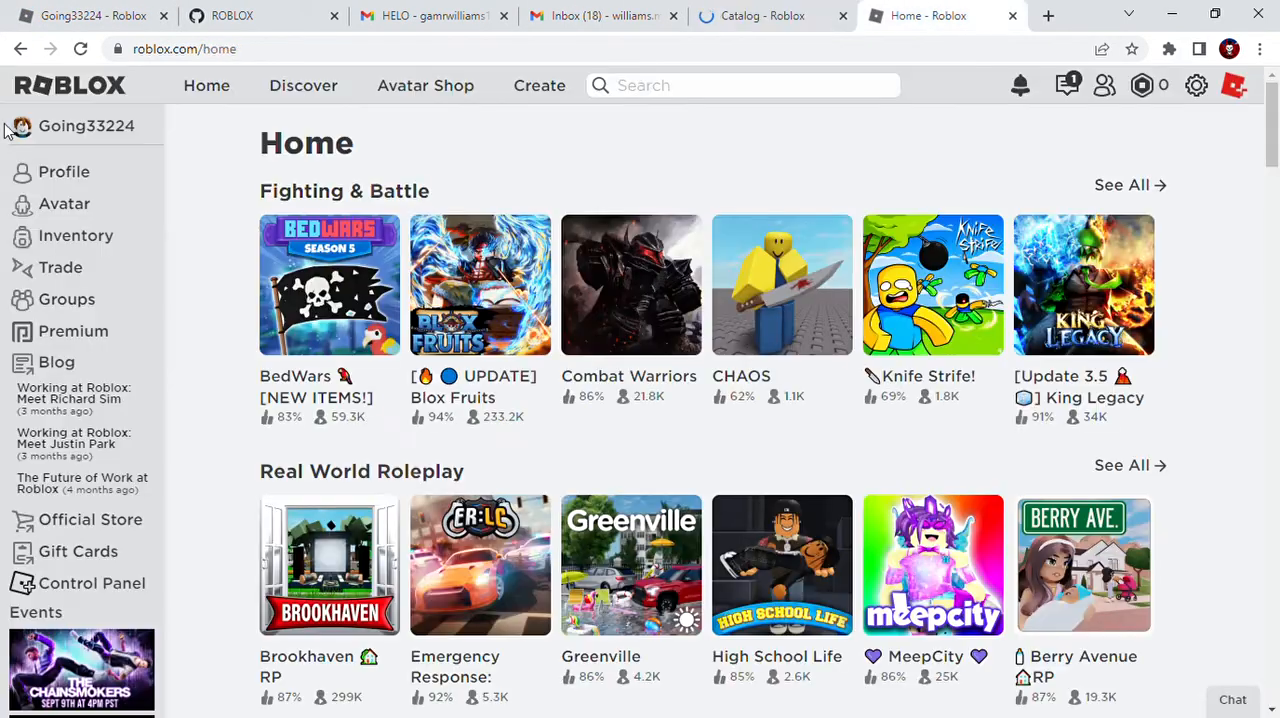
pyautogui.click(64, 176)
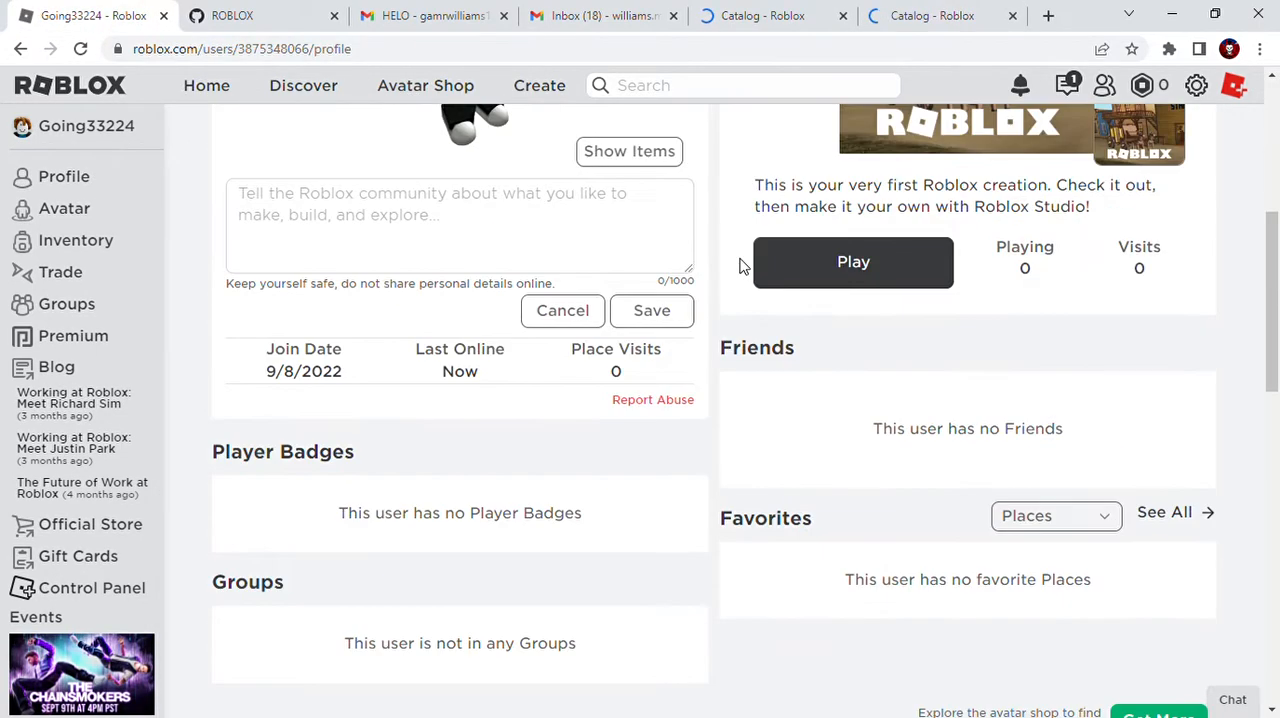
pyautogui.scroll(3)
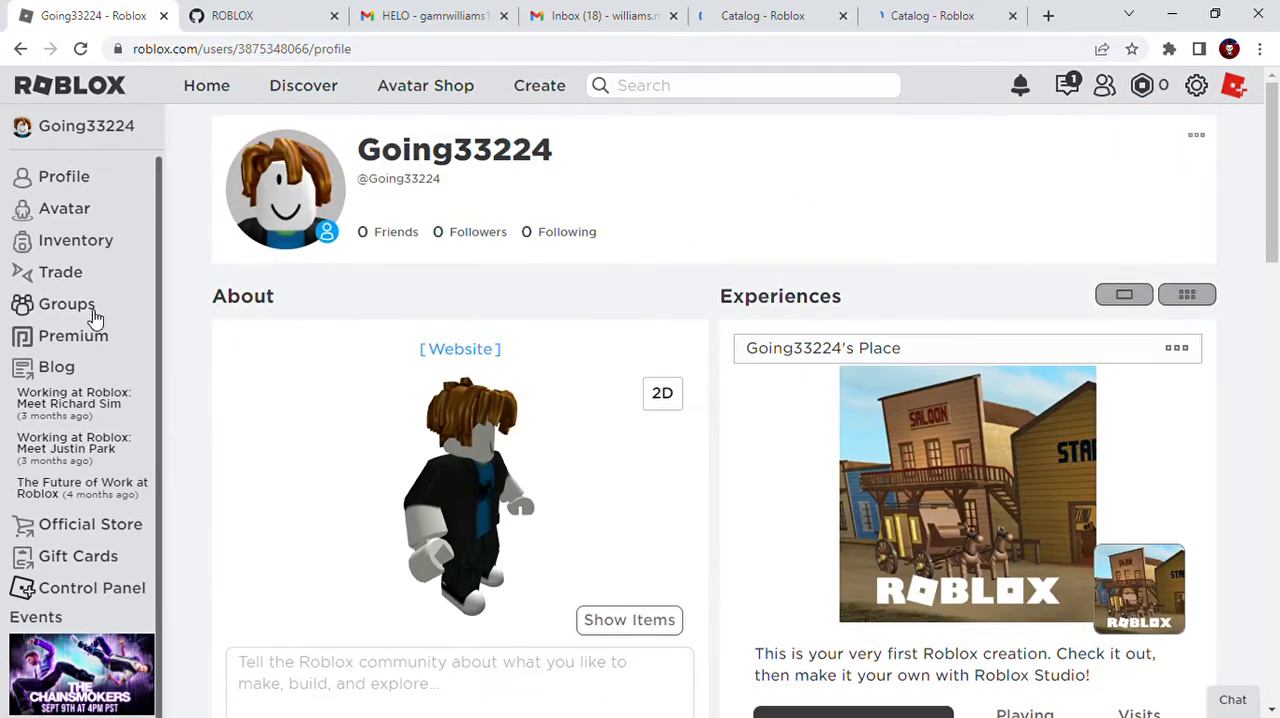
# Search groups for 'urudui1p' and open the creator's Furuduip1 group page.
pyautogui.click(68, 304)
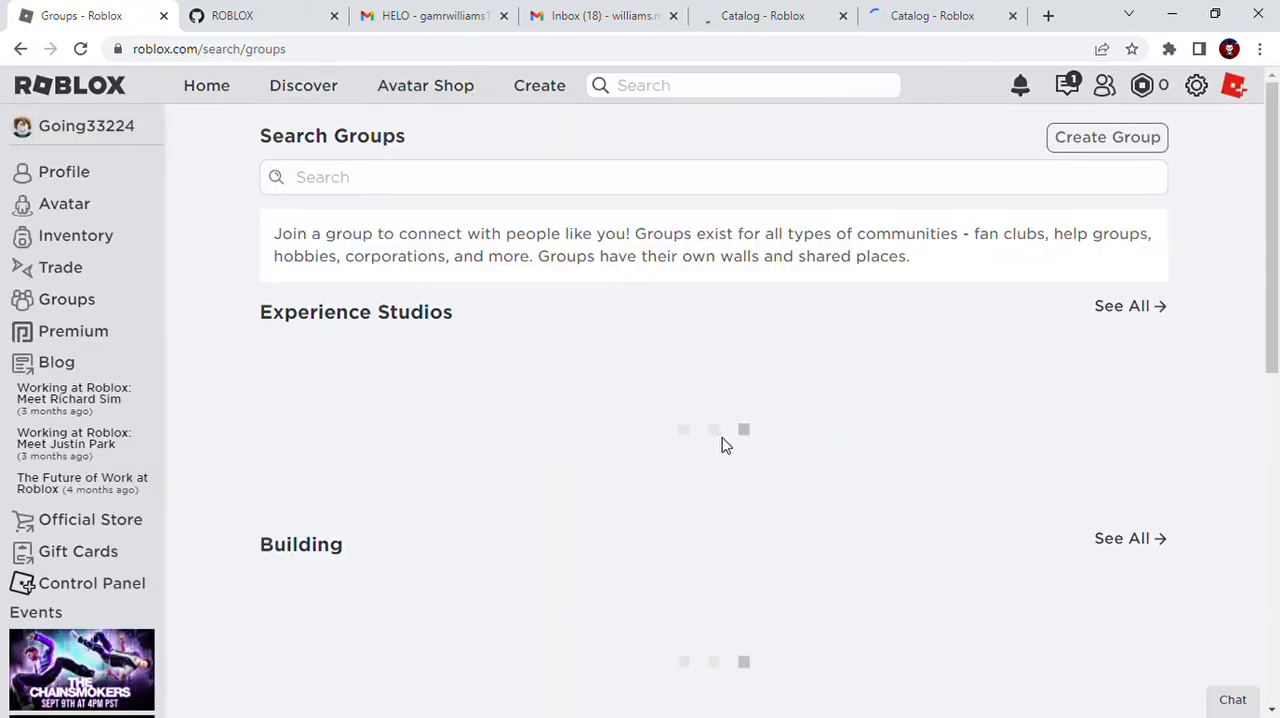
pyautogui.scroll(-3)
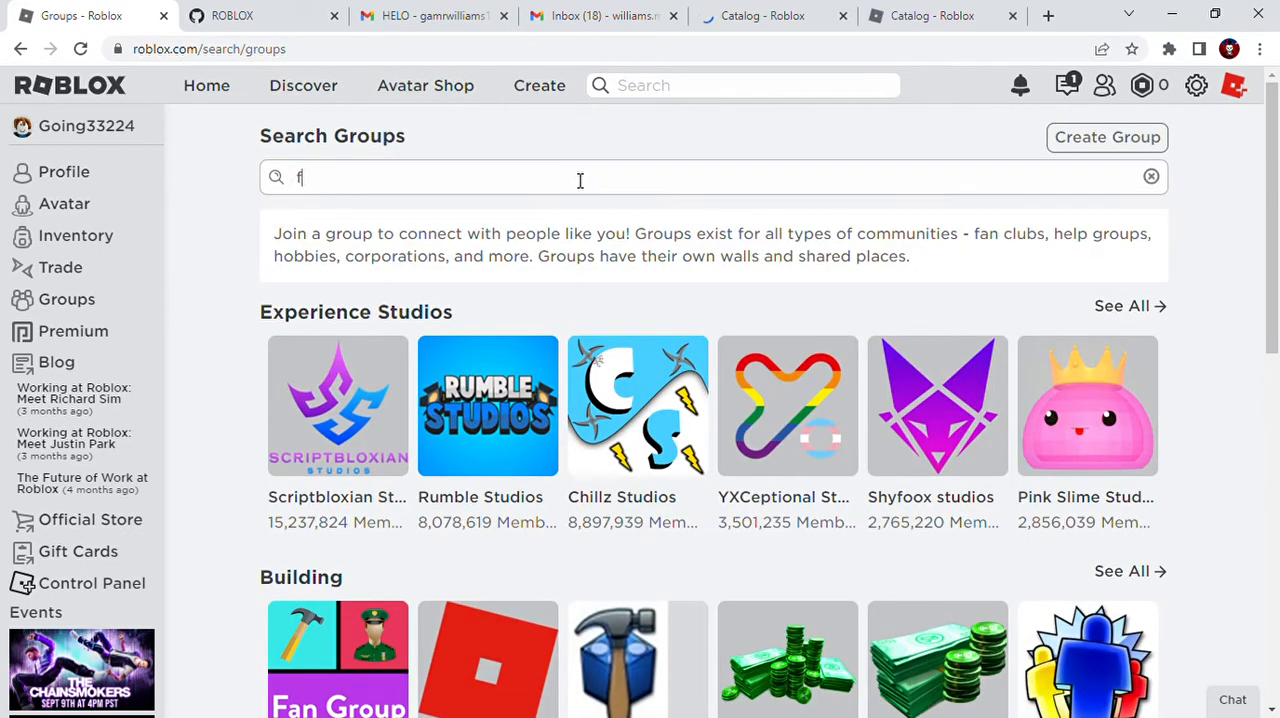
pyautogui.write('urudui1p')
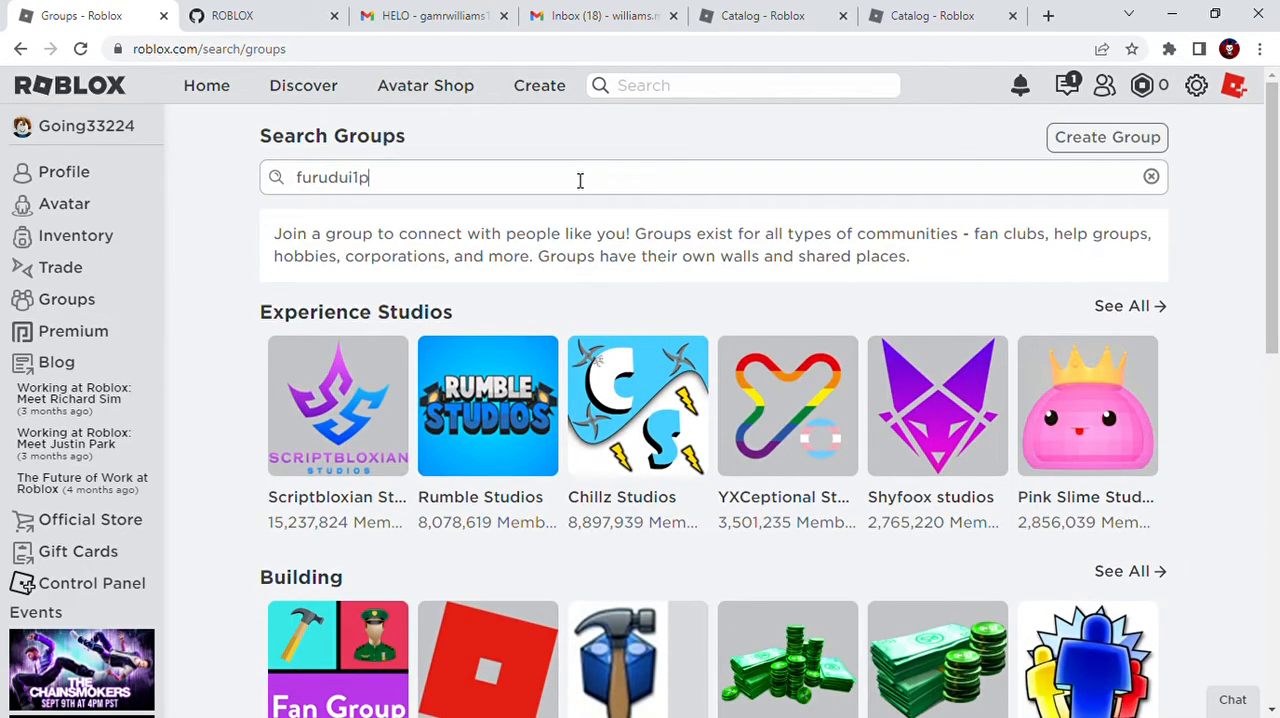
pyautogui.press('Enter')
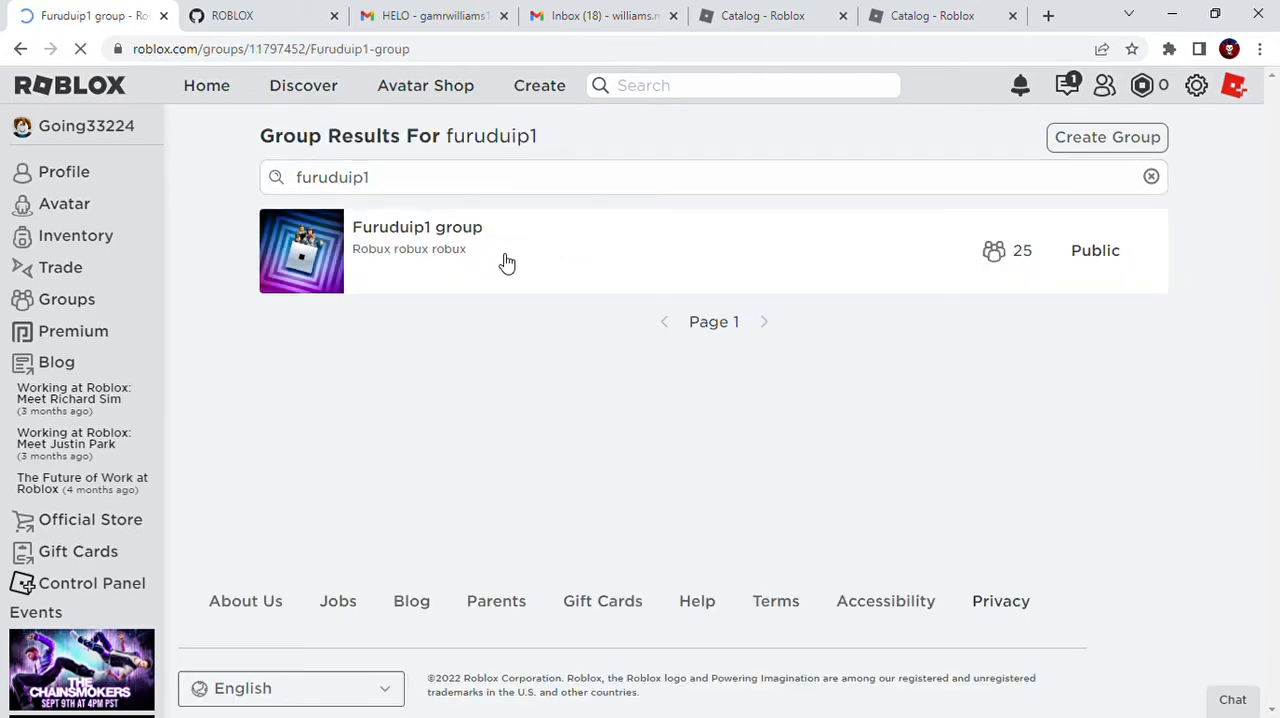
pyautogui.click(416, 240)
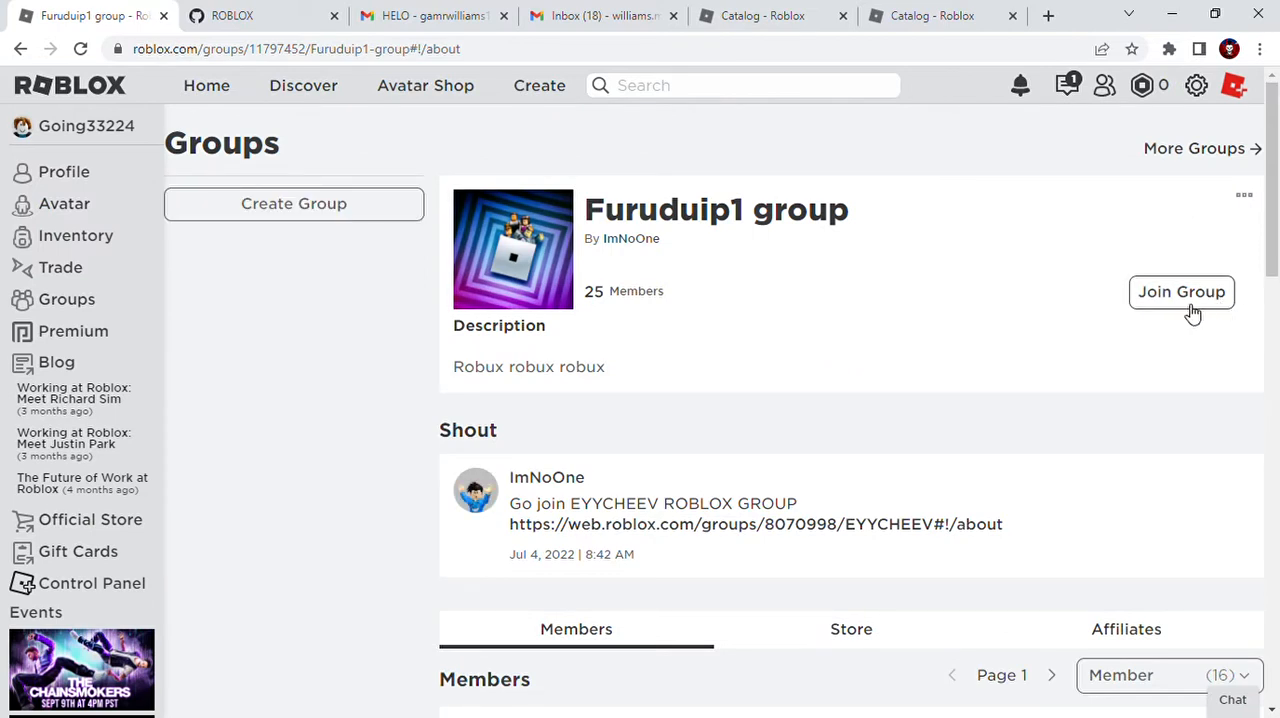
# Request to join the group and pick the trophy in the verification puzzle.
pyautogui.click(1180, 292)
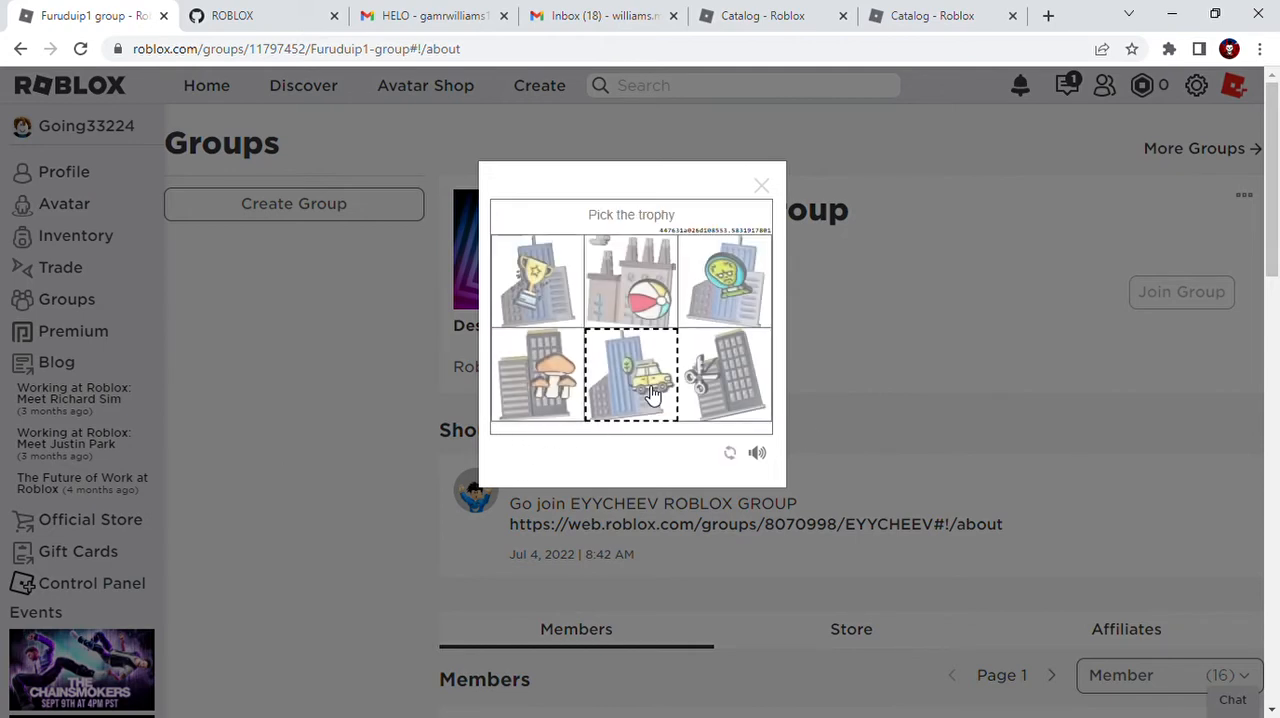
pyautogui.click(538, 280)
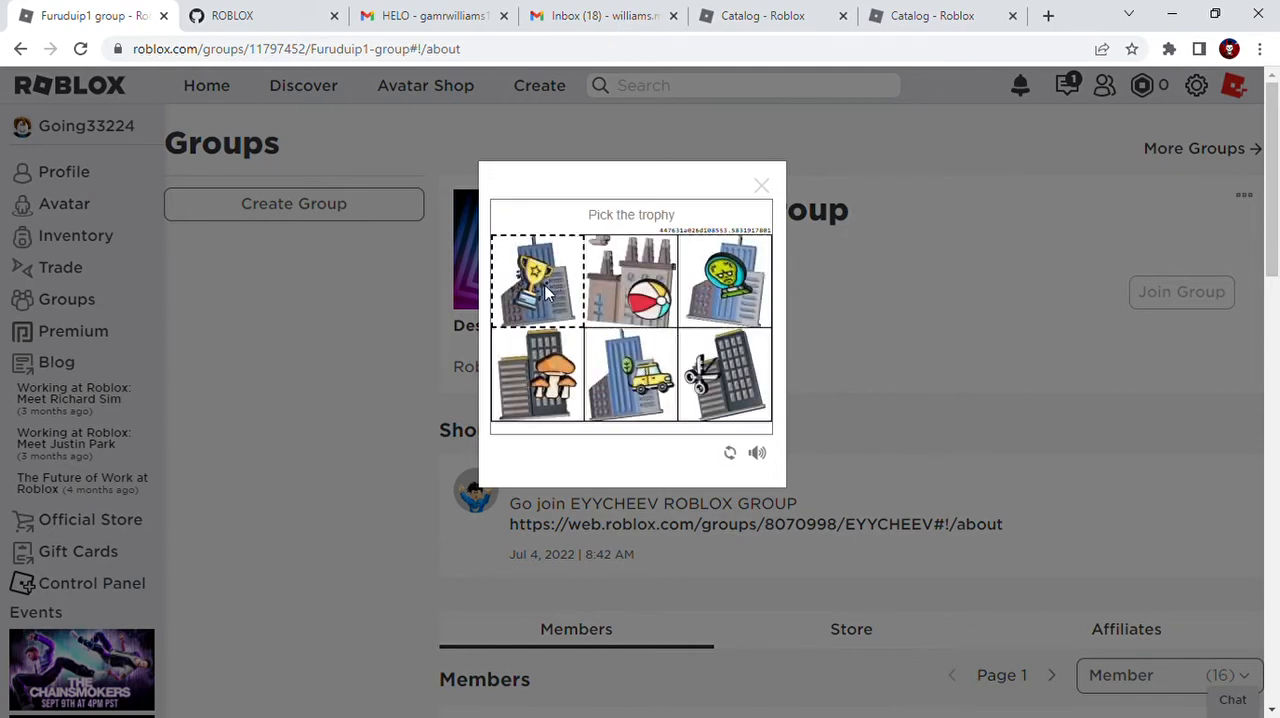
pyautogui.click(536, 280)
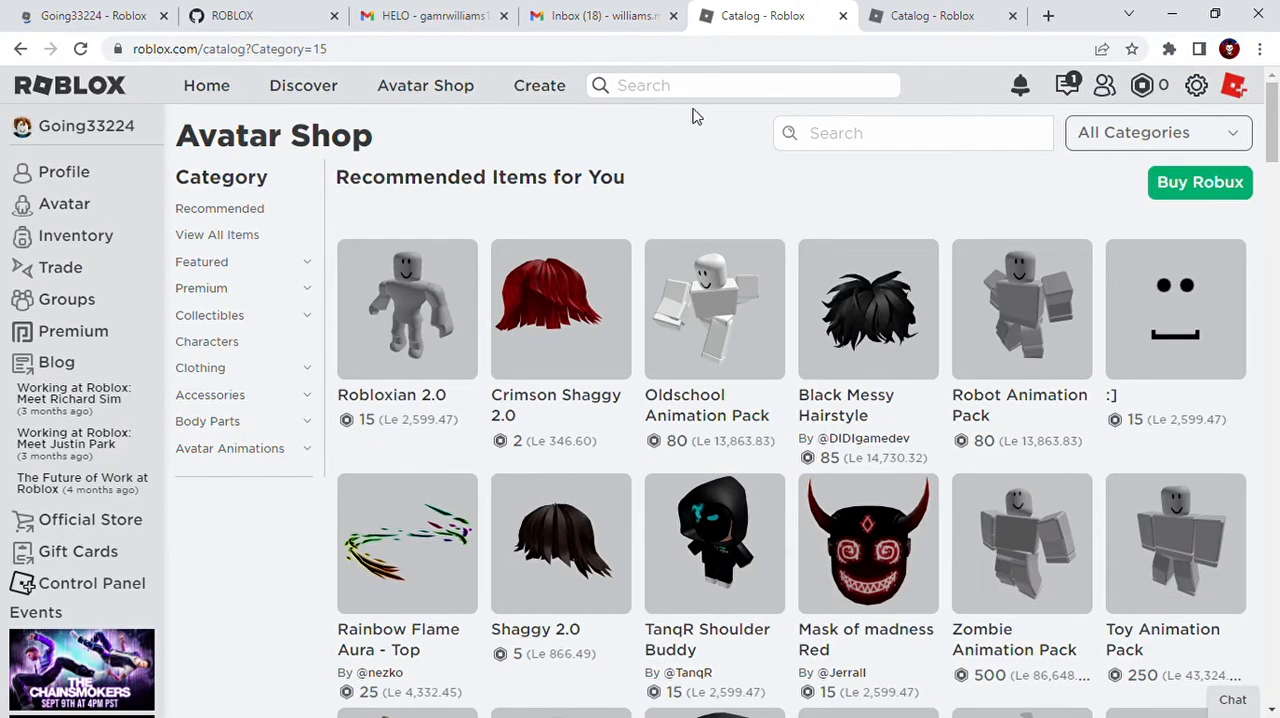
pyautogui.moveTo(220, 460)
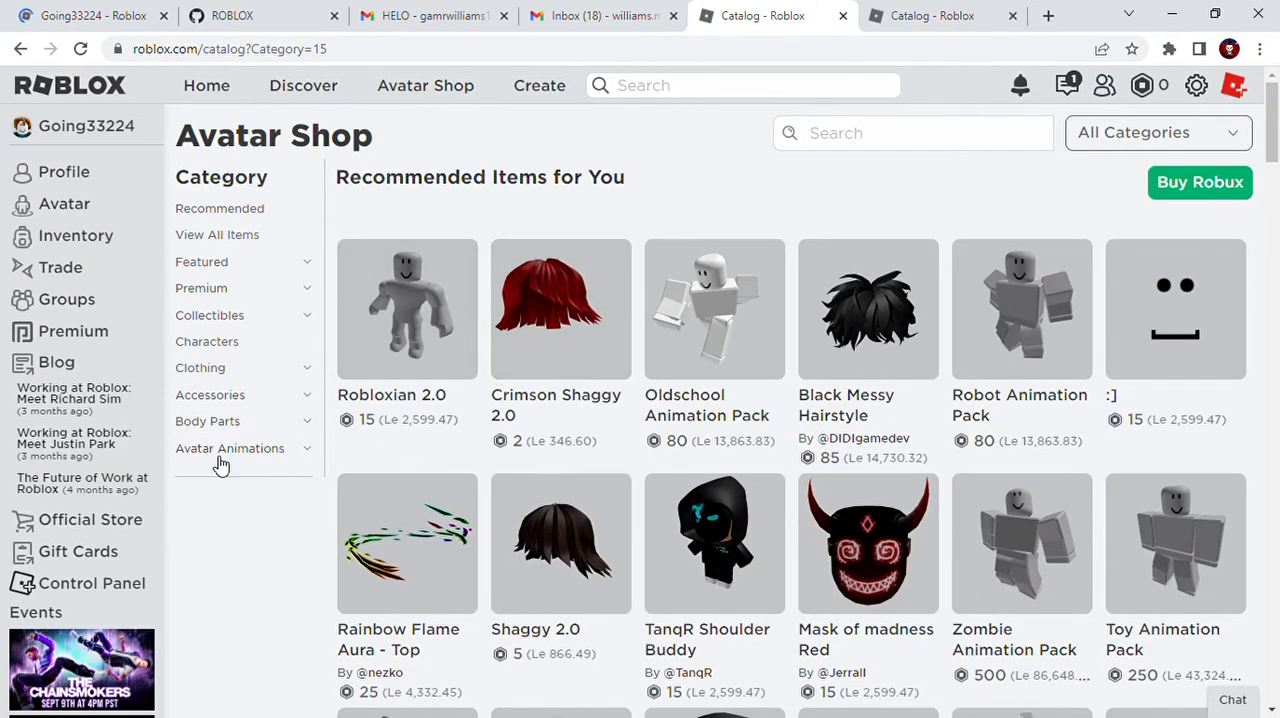
# Filter the Avatar Shop to Emotes and open the free Tilt emote's item page.
pyautogui.click(228, 448)
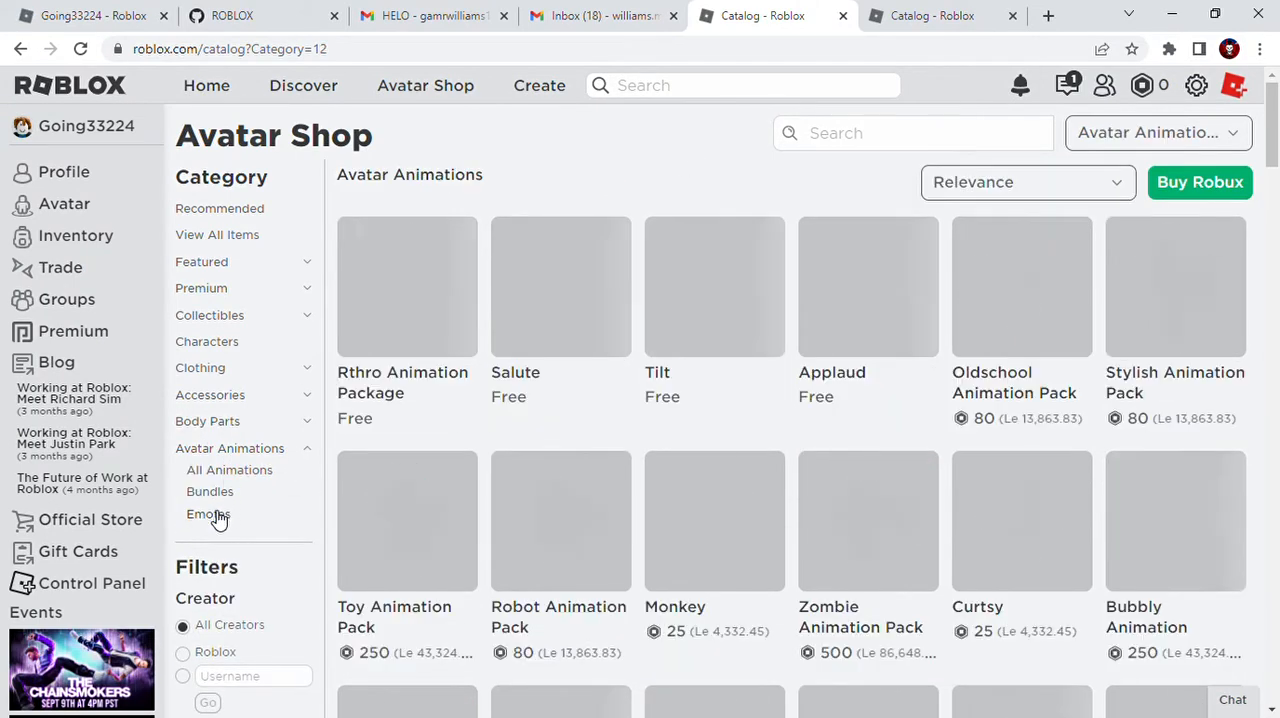
pyautogui.click(208, 514)
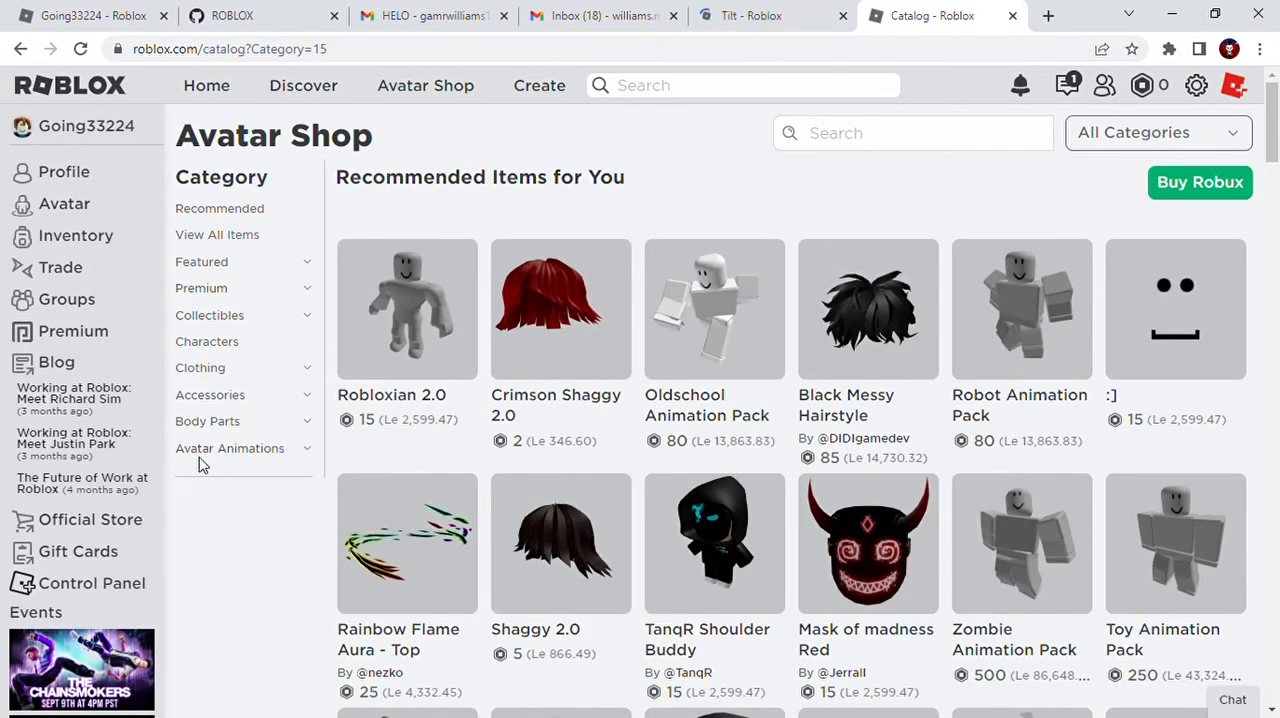
pyautogui.click(208, 514)
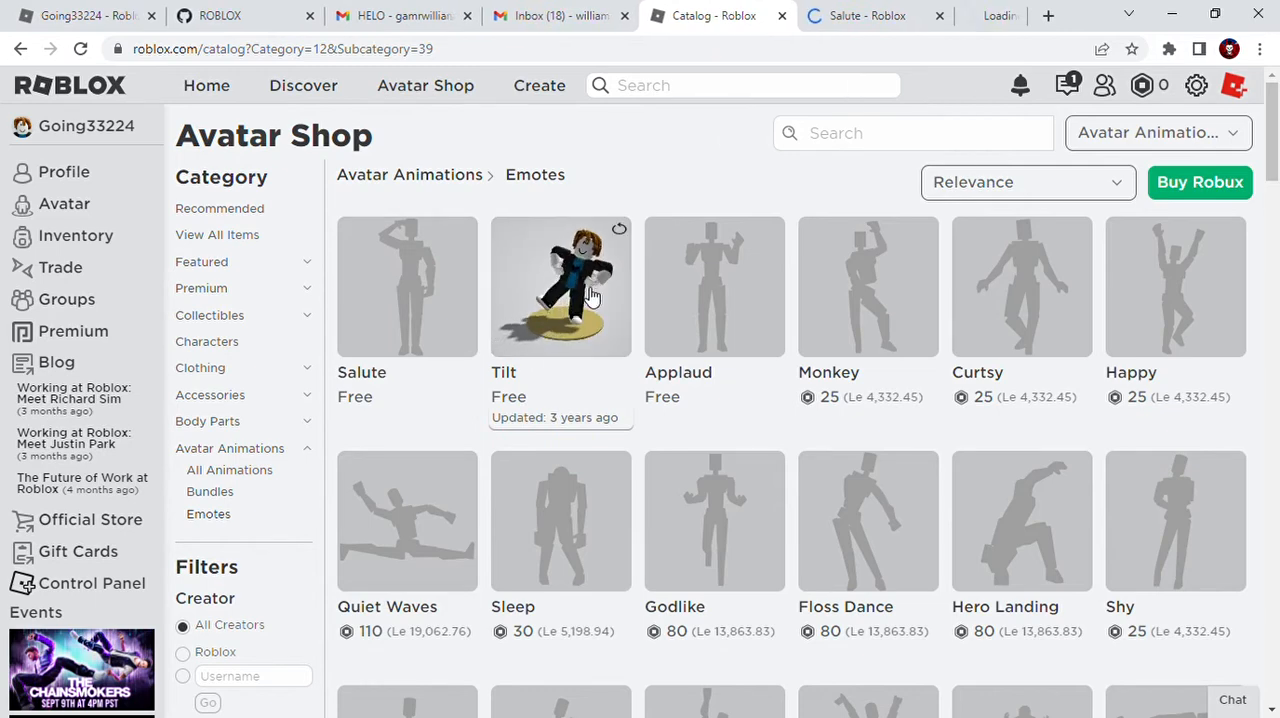
pyautogui.click(590, 290)
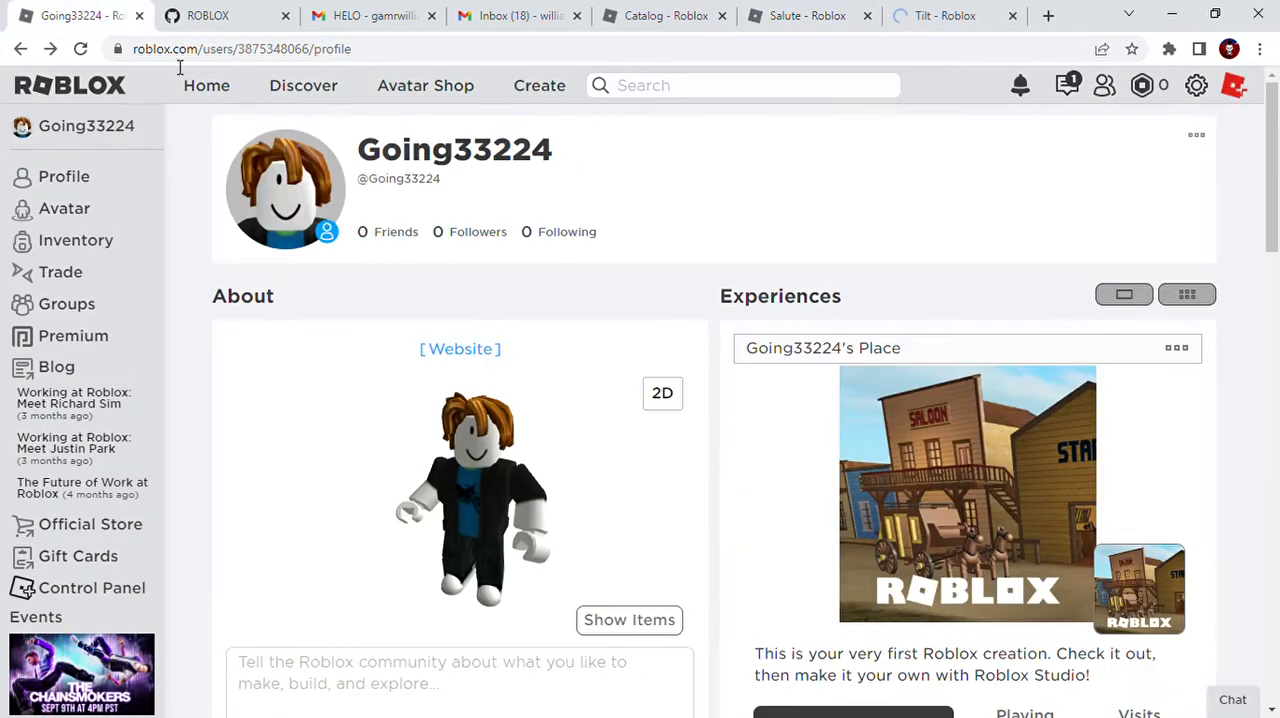
# Confirm Salute shows Item Owned, review the profile, then switch to the thumbnail script gist.
pyautogui.click(804, 16)
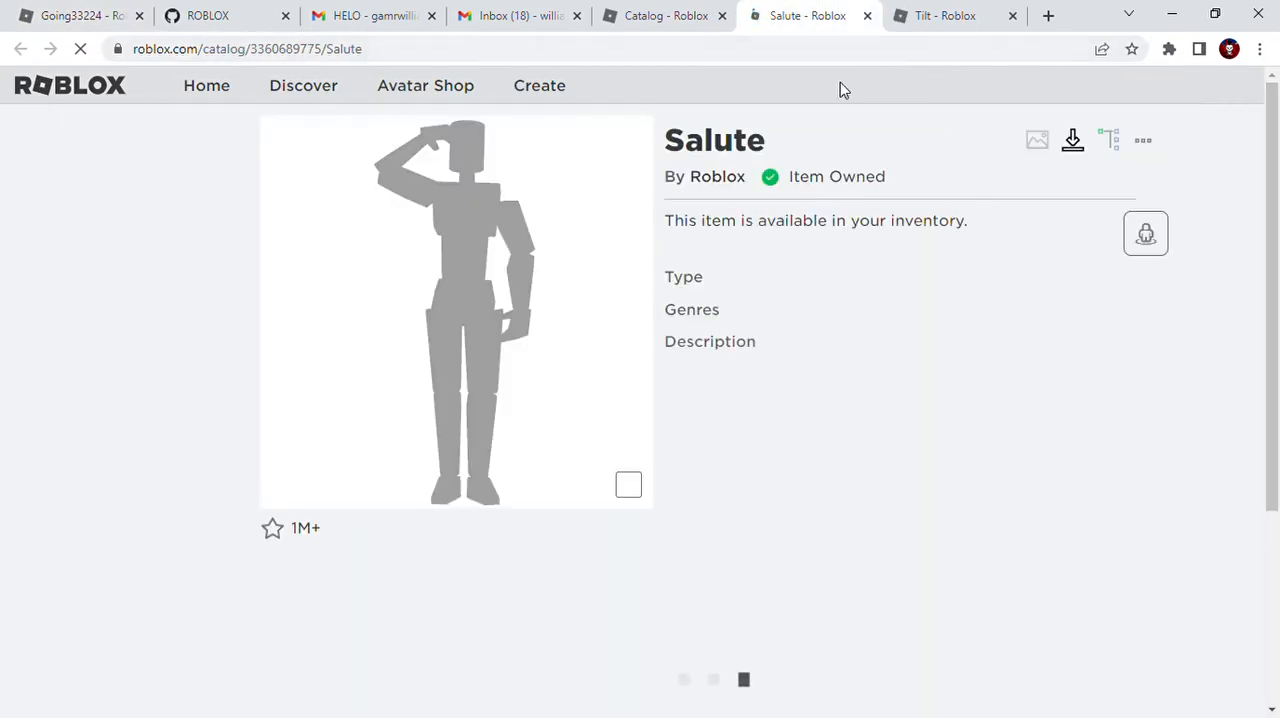
pyautogui.click(76, 16)
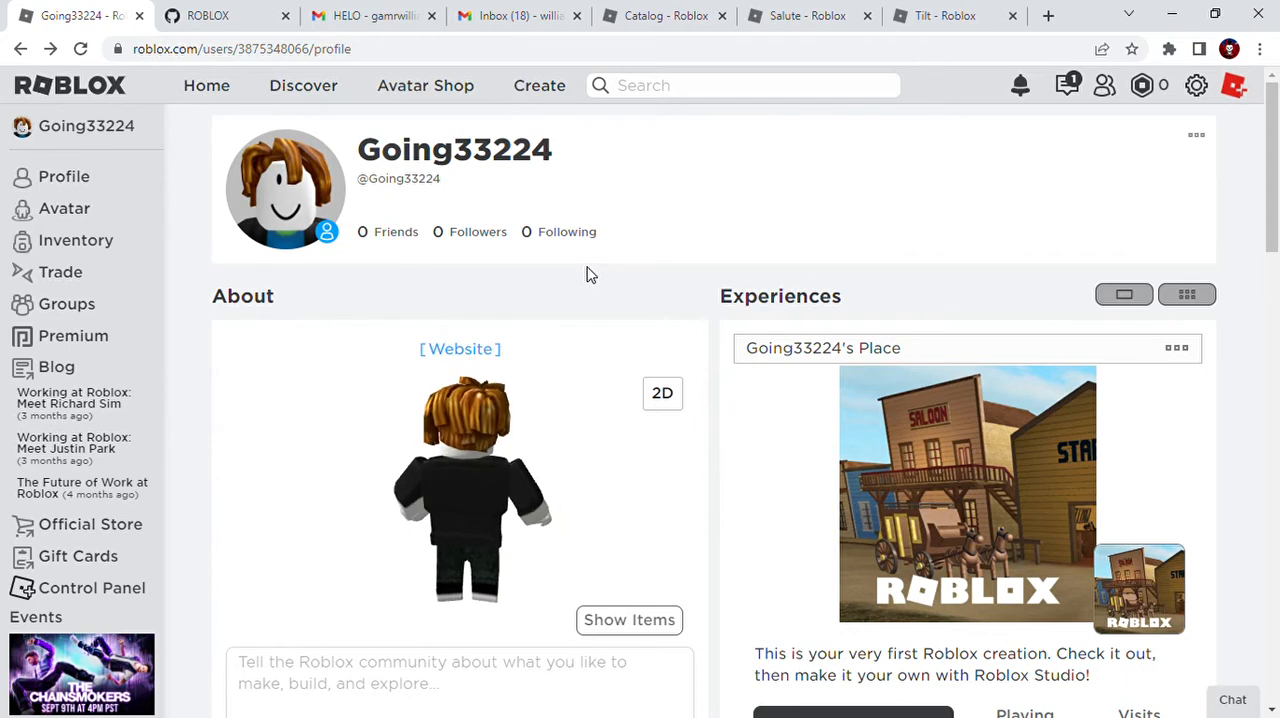
pyautogui.scroll(-3)
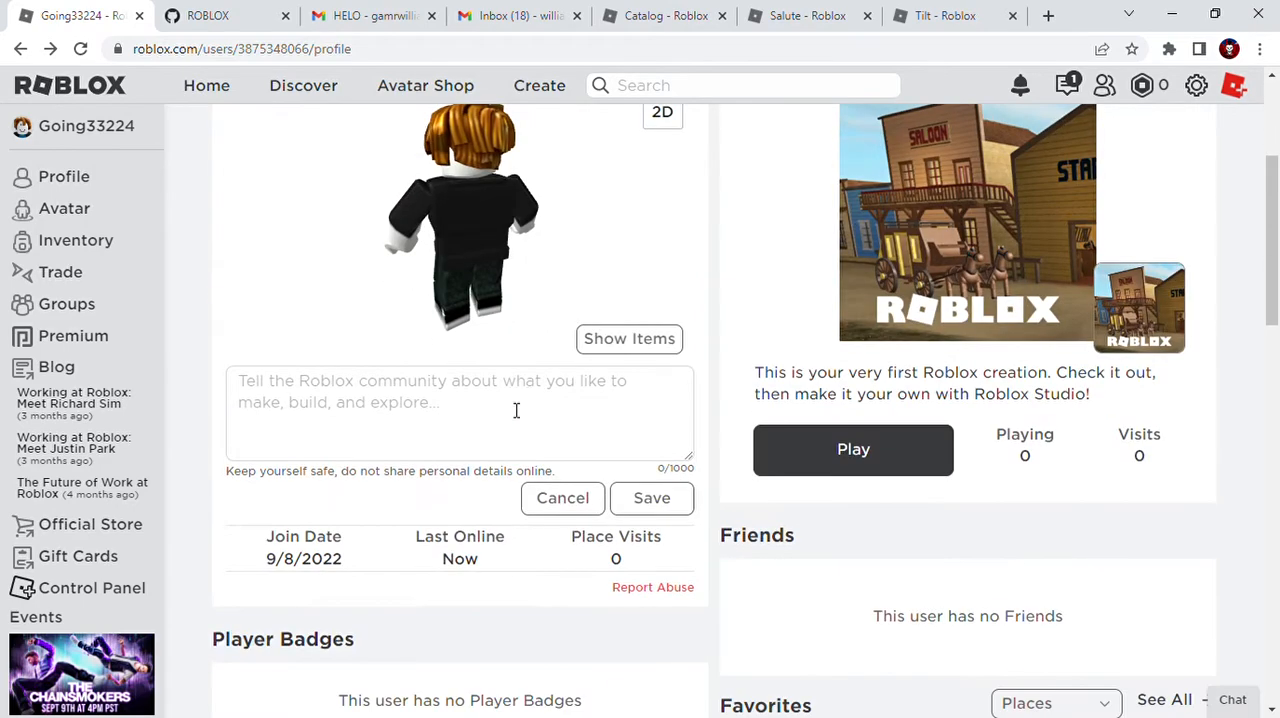
pyautogui.scroll(3)
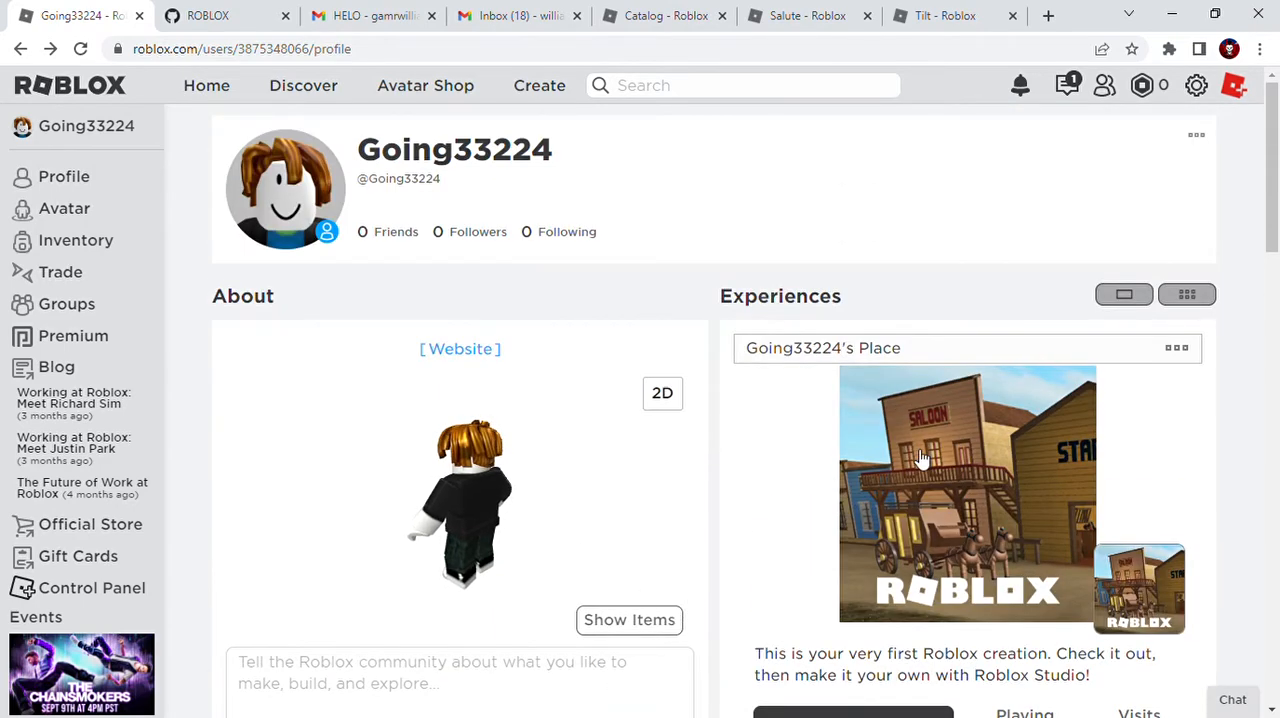
pyautogui.scroll(-3)
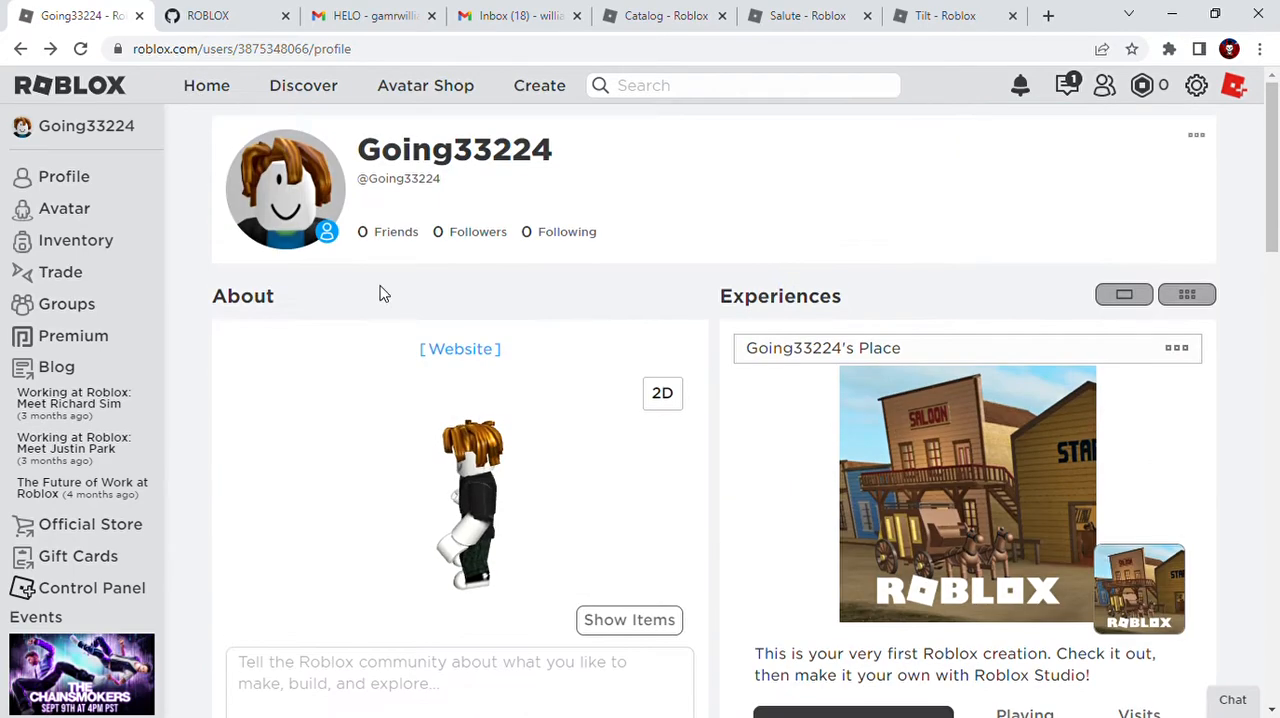
pyautogui.click(208, 16)
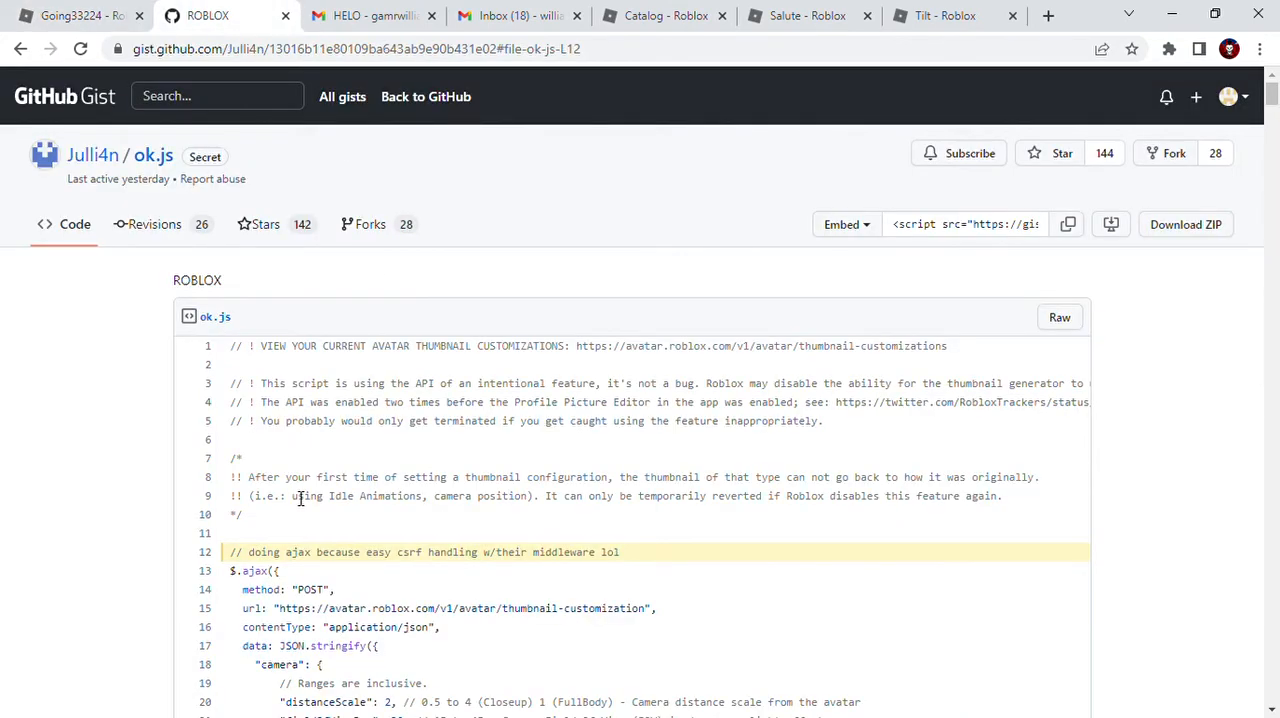
pyautogui.moveTo(322, 476)
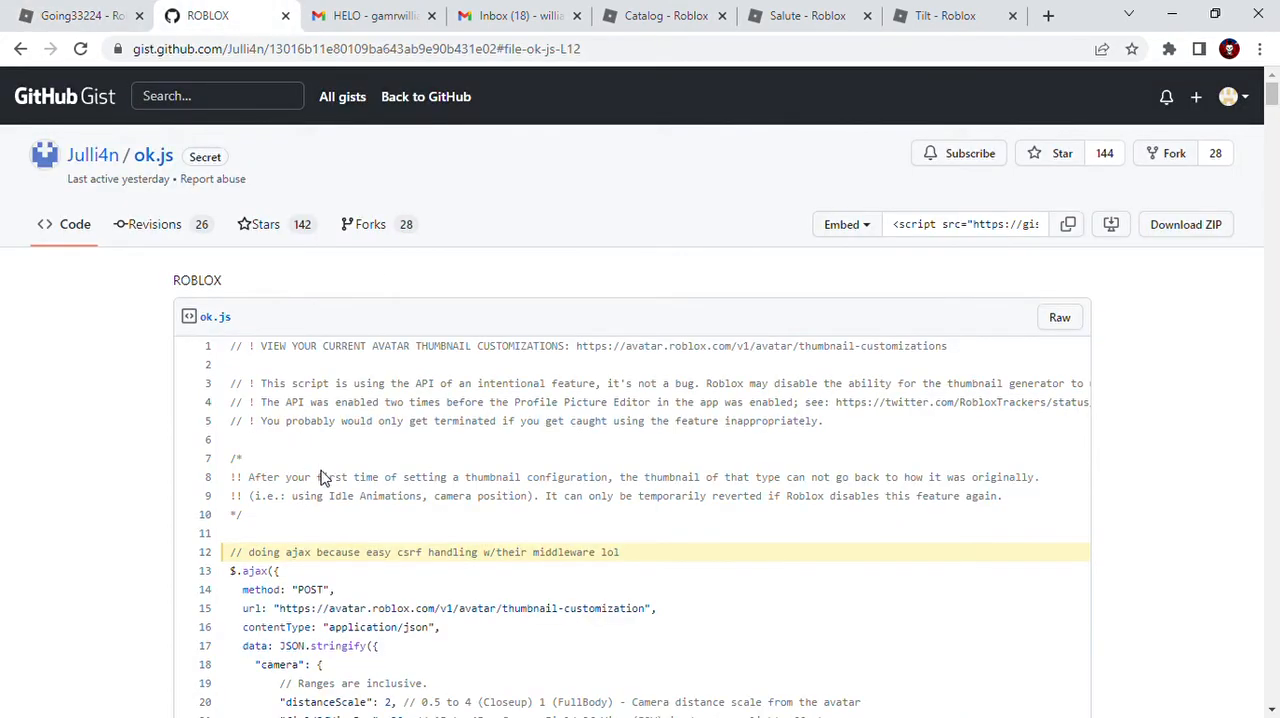
pyautogui.moveTo(226, 564)
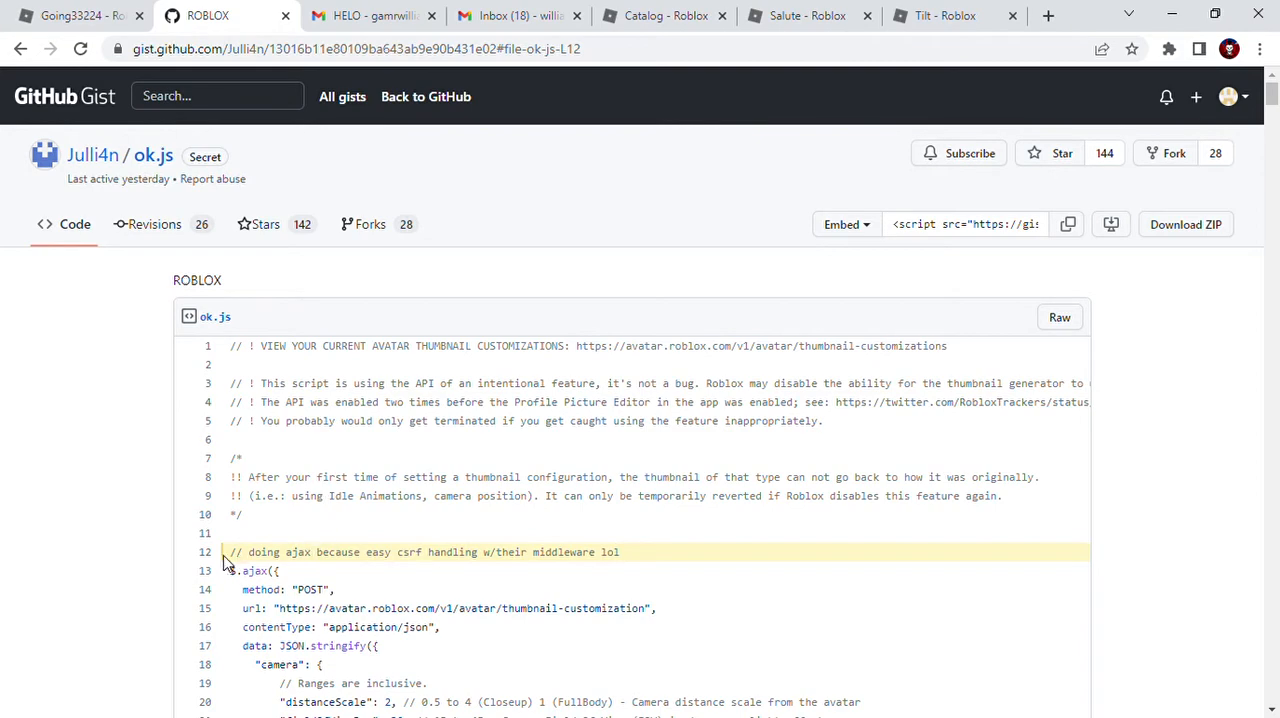
# Select and copy lines 12–38 of ok.js, from the ajax comment to the logging line.
pyautogui.scroll(-3)
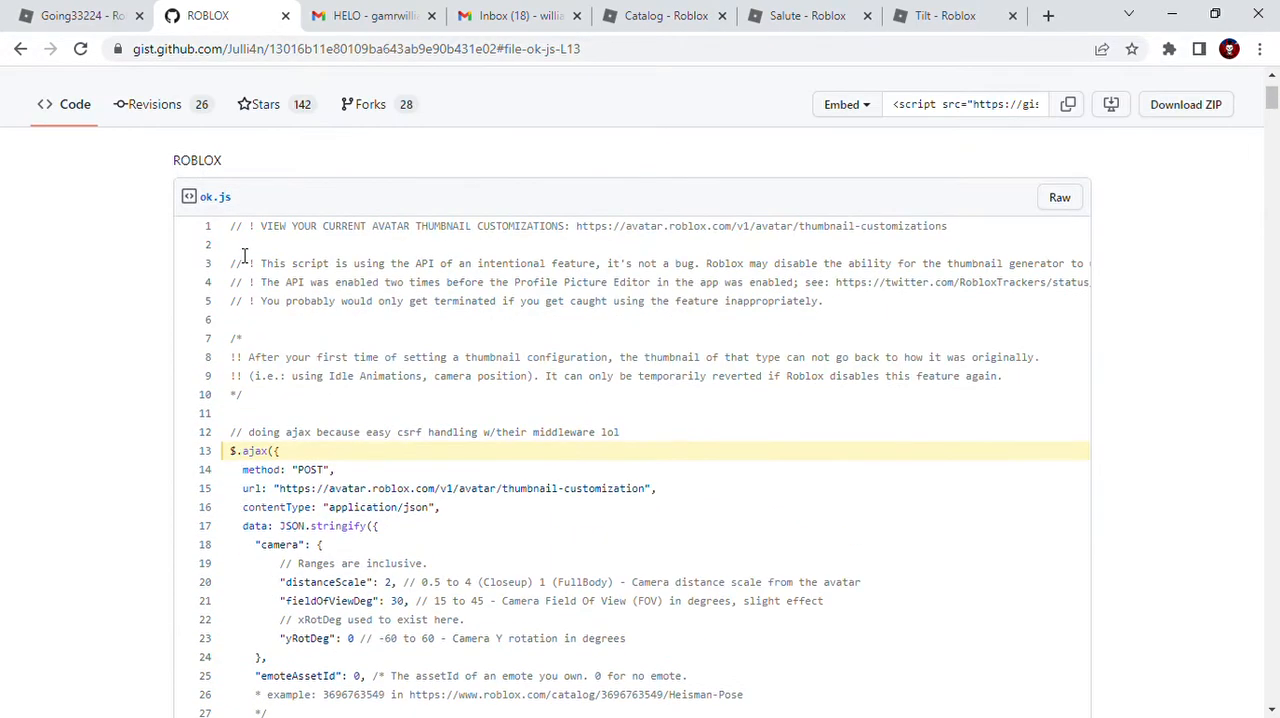
pyautogui.scroll(-3)
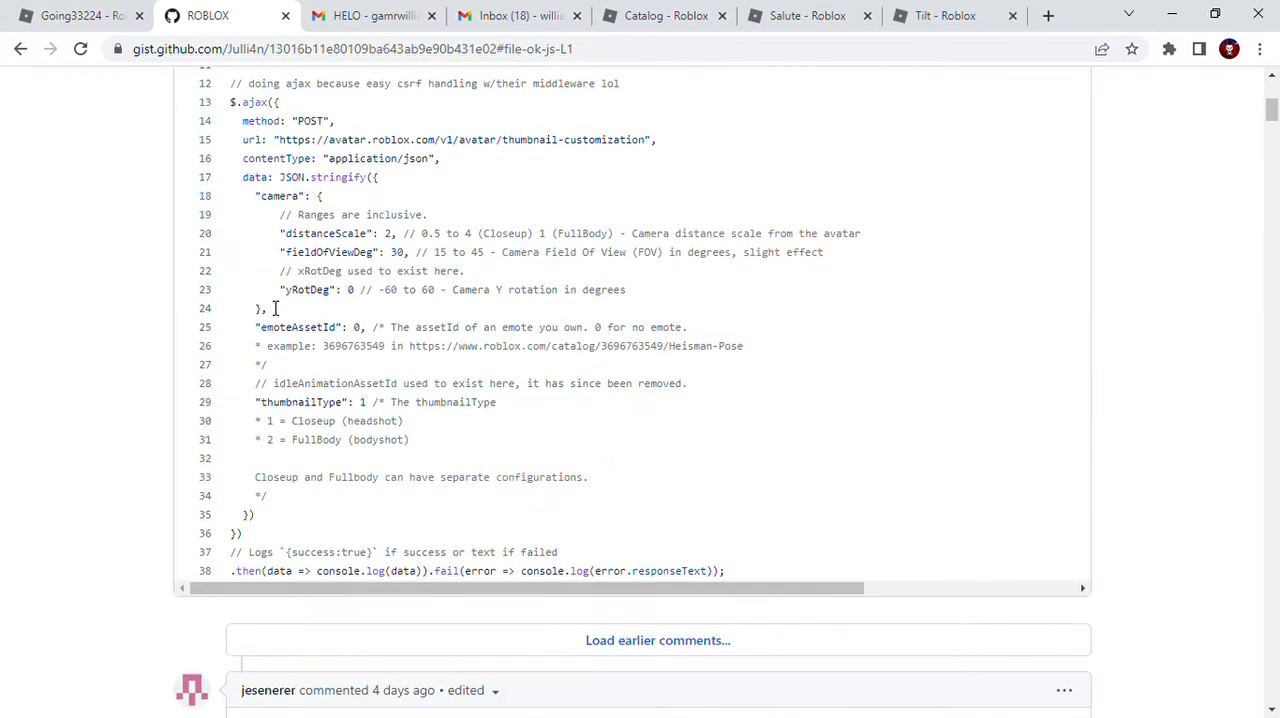
pyautogui.scroll(3)
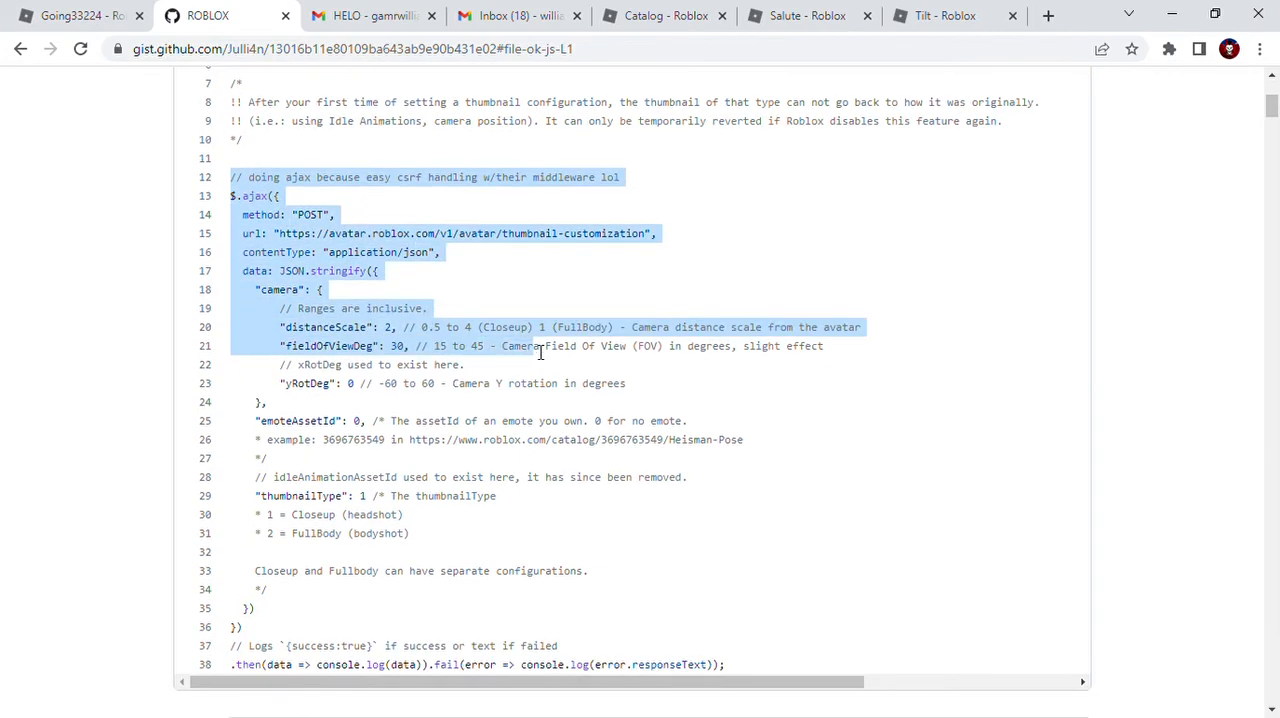
pyautogui.click(724, 664)
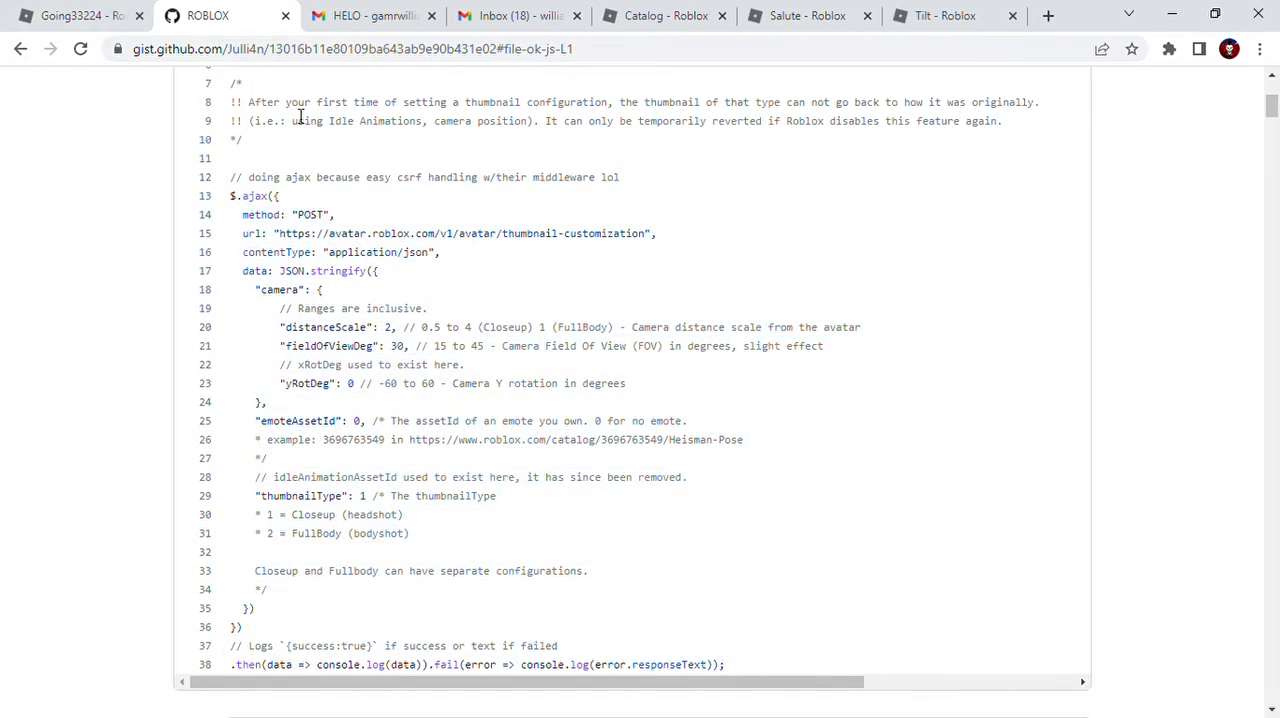
pyautogui.scroll(-3)
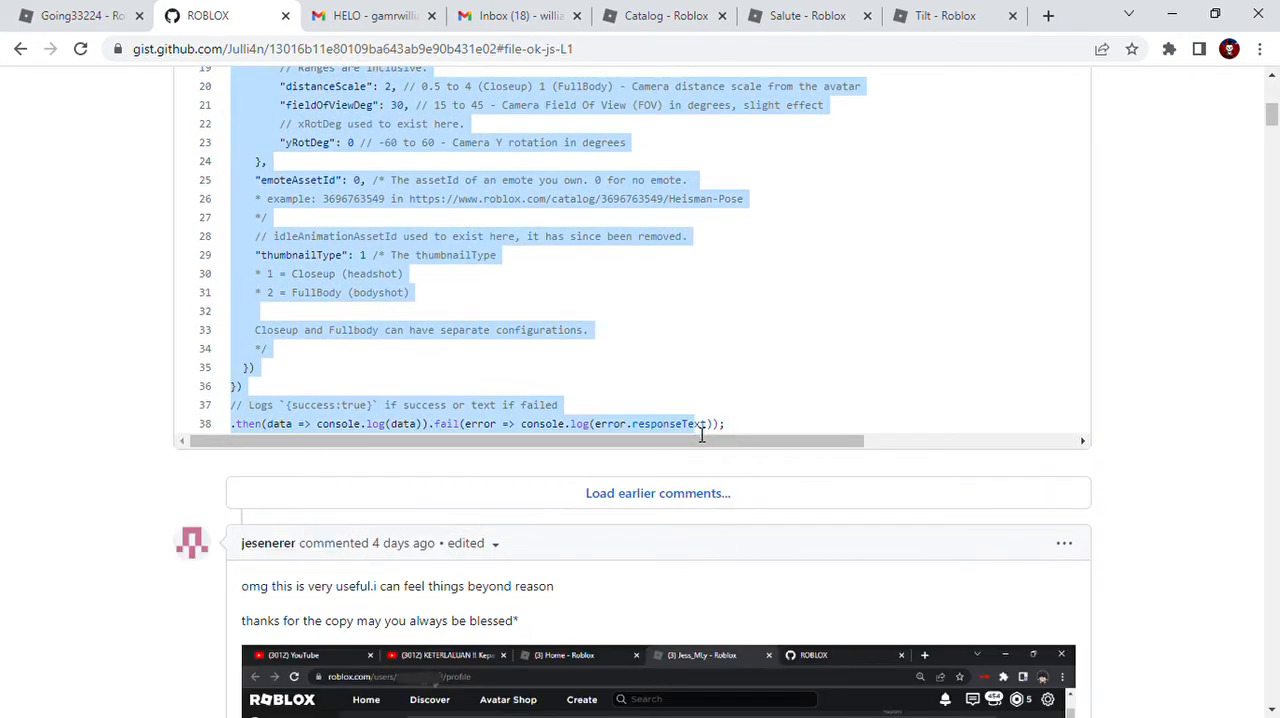
pyautogui.moveTo(698, 364)
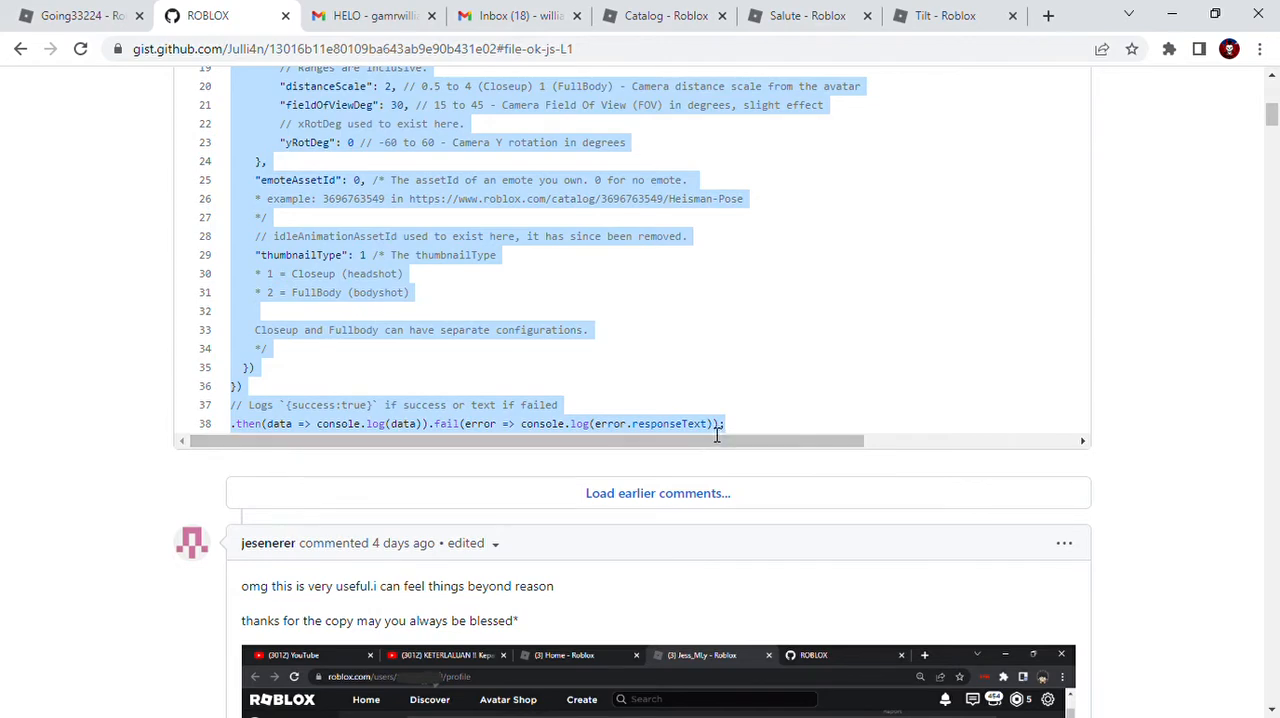
pyautogui.moveTo(314, 394)
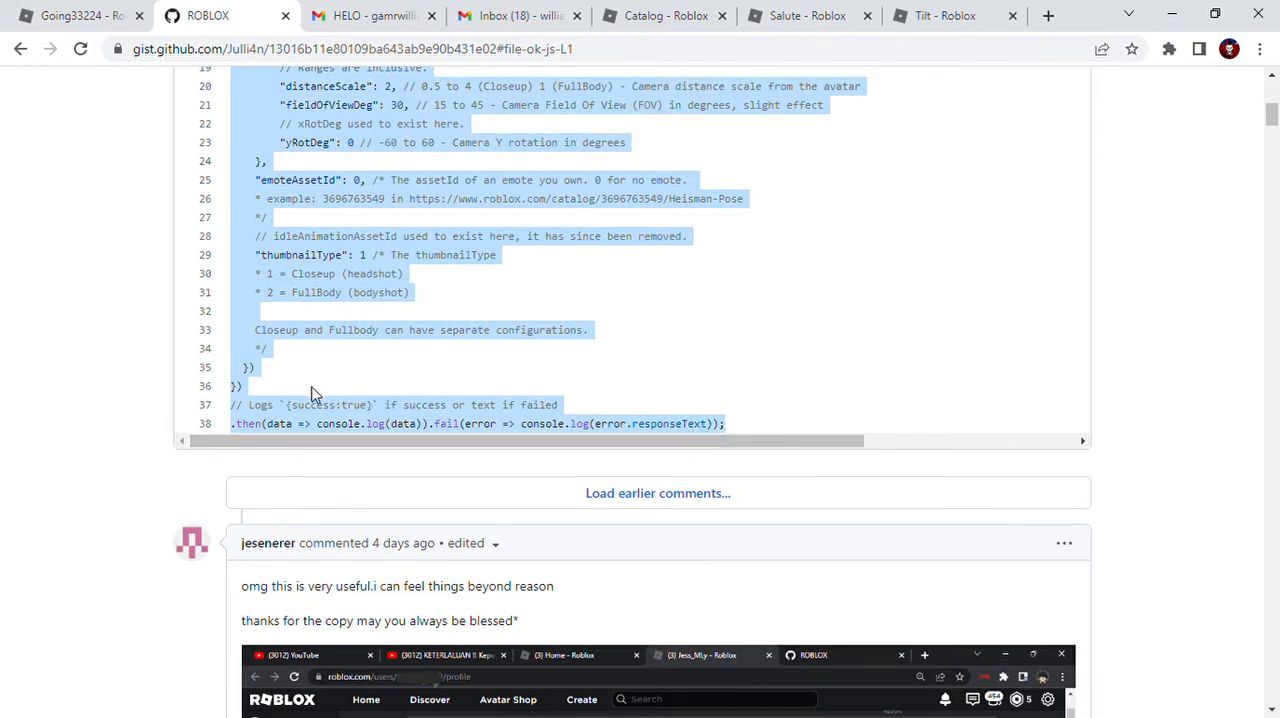
pyautogui.moveTo(334, 404)
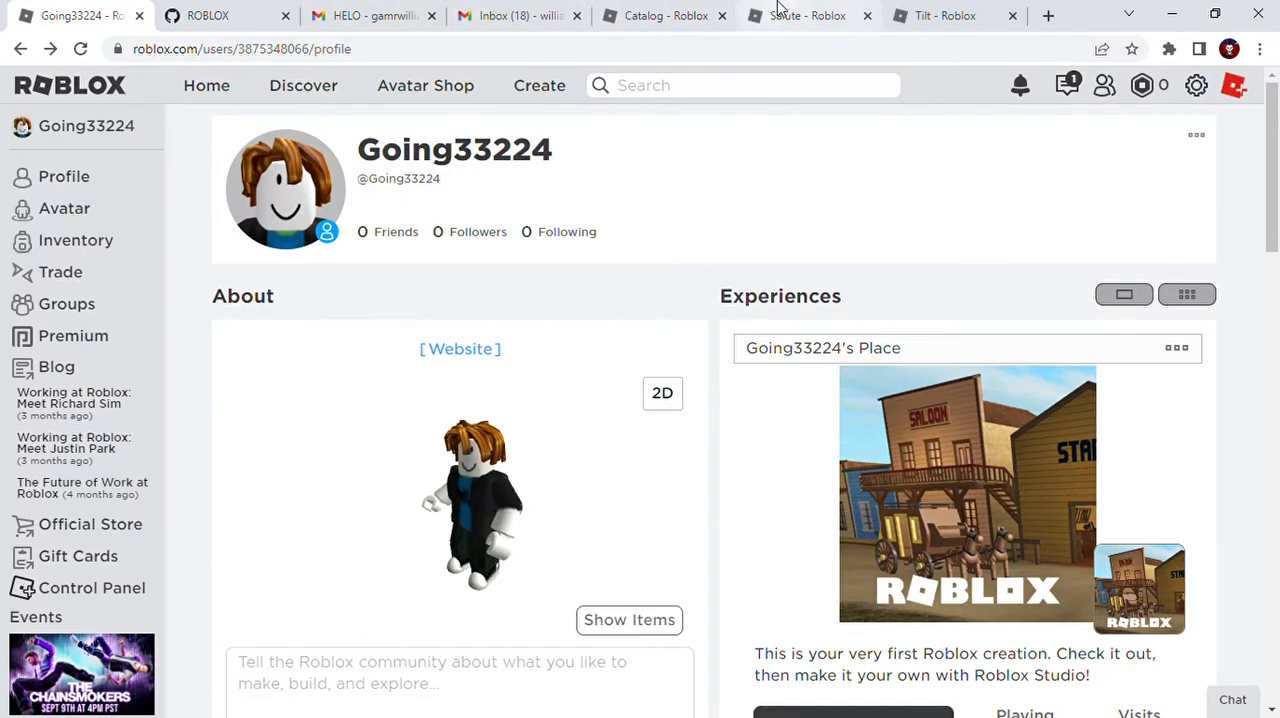
# Open Chrome DevTools with F12 on the Roblox profile tab.
pyautogui.click(944, 16)
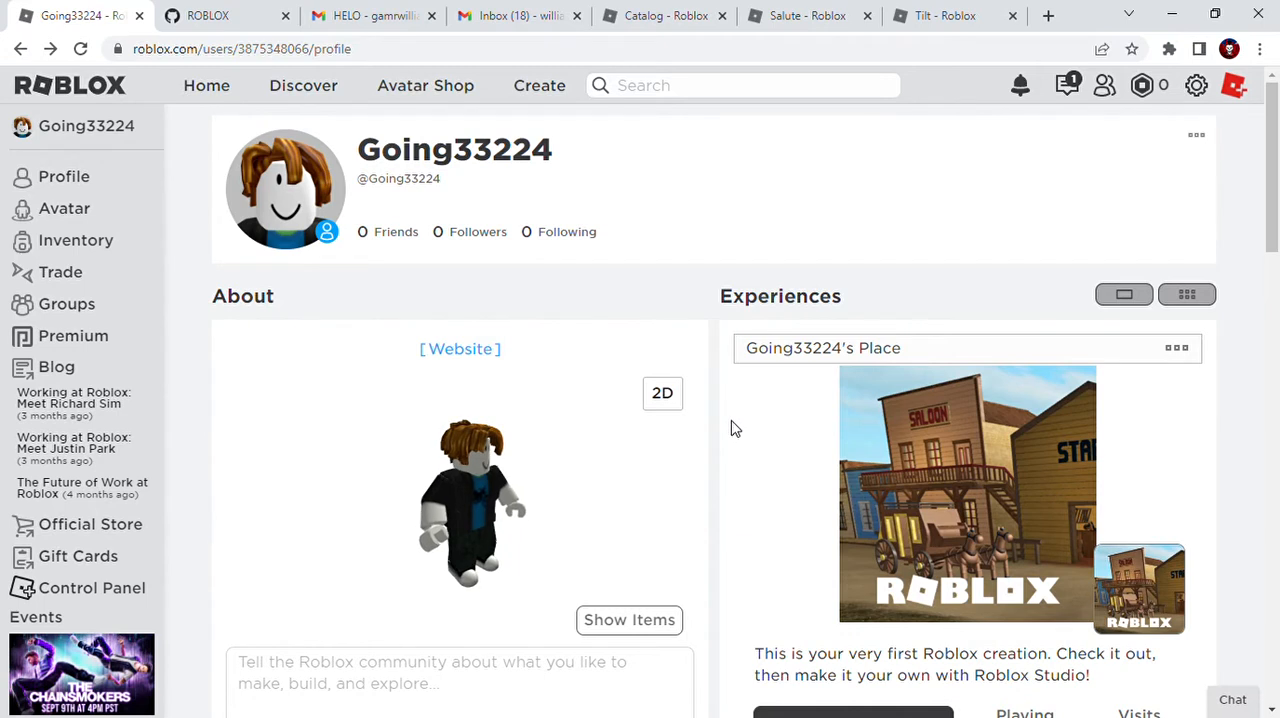
pyautogui.press('F12')
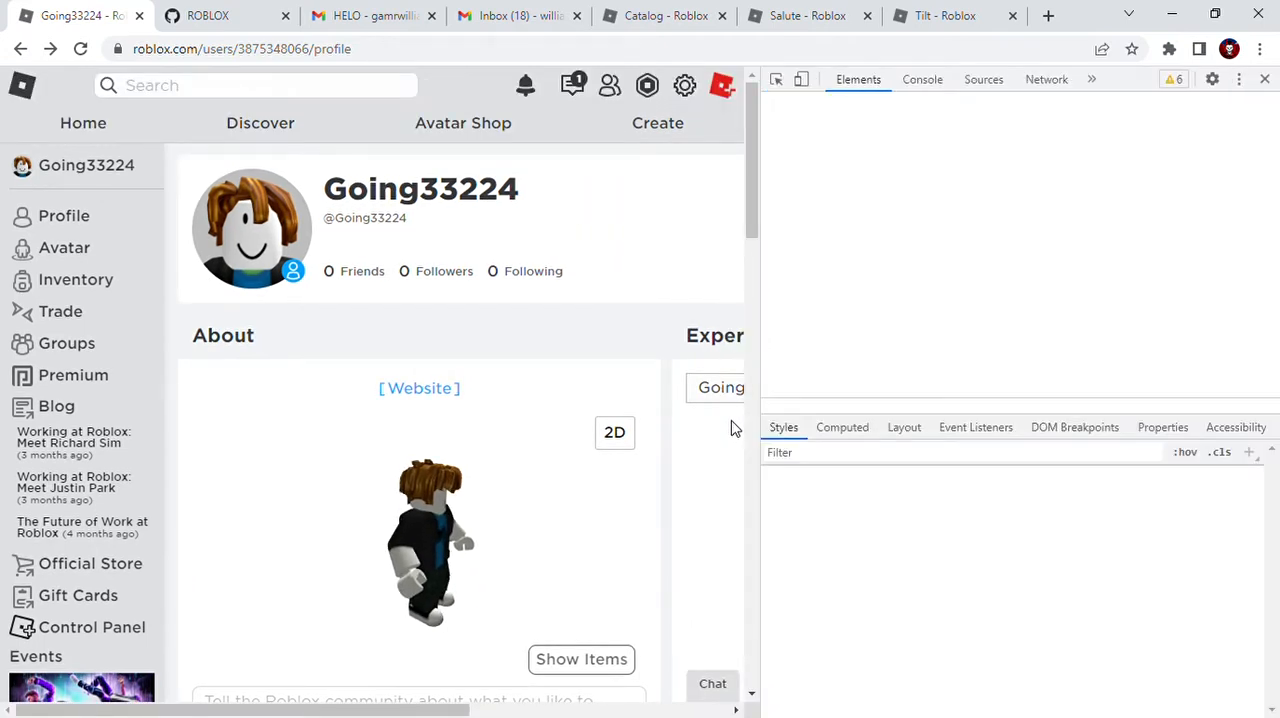
pyautogui.moveTo(880, 716)
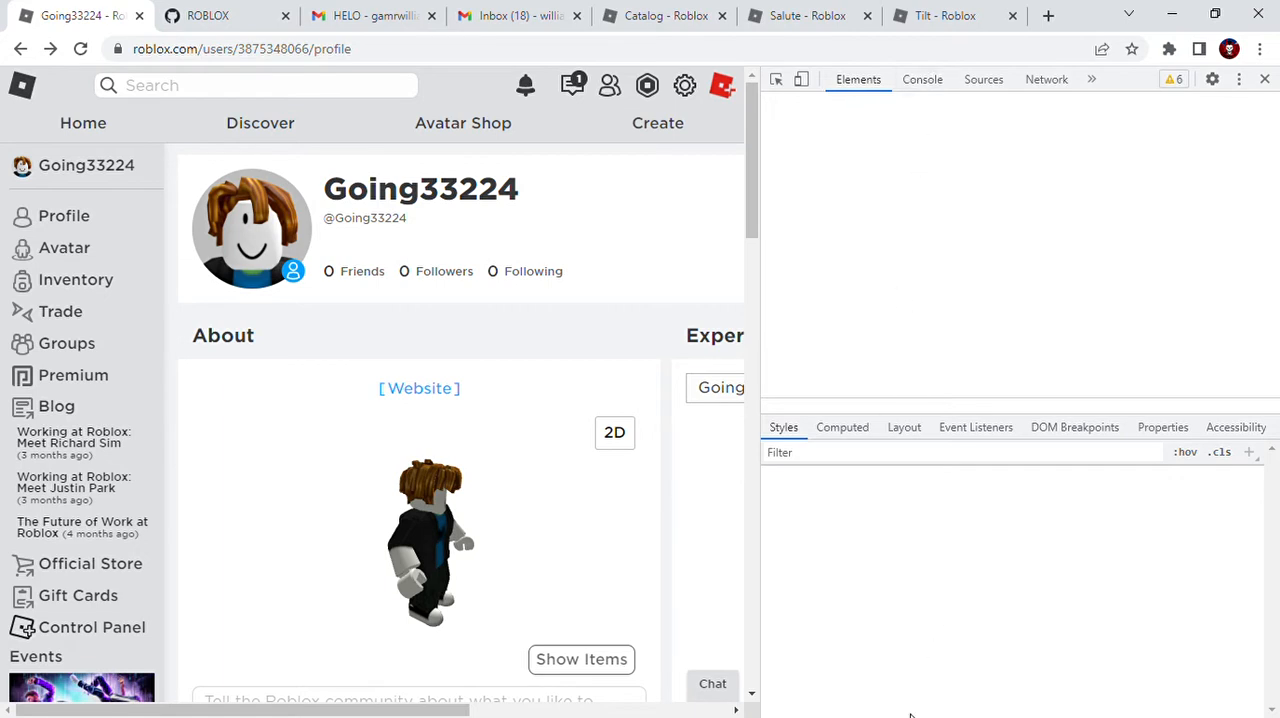
pyautogui.moveTo(1128, 102)
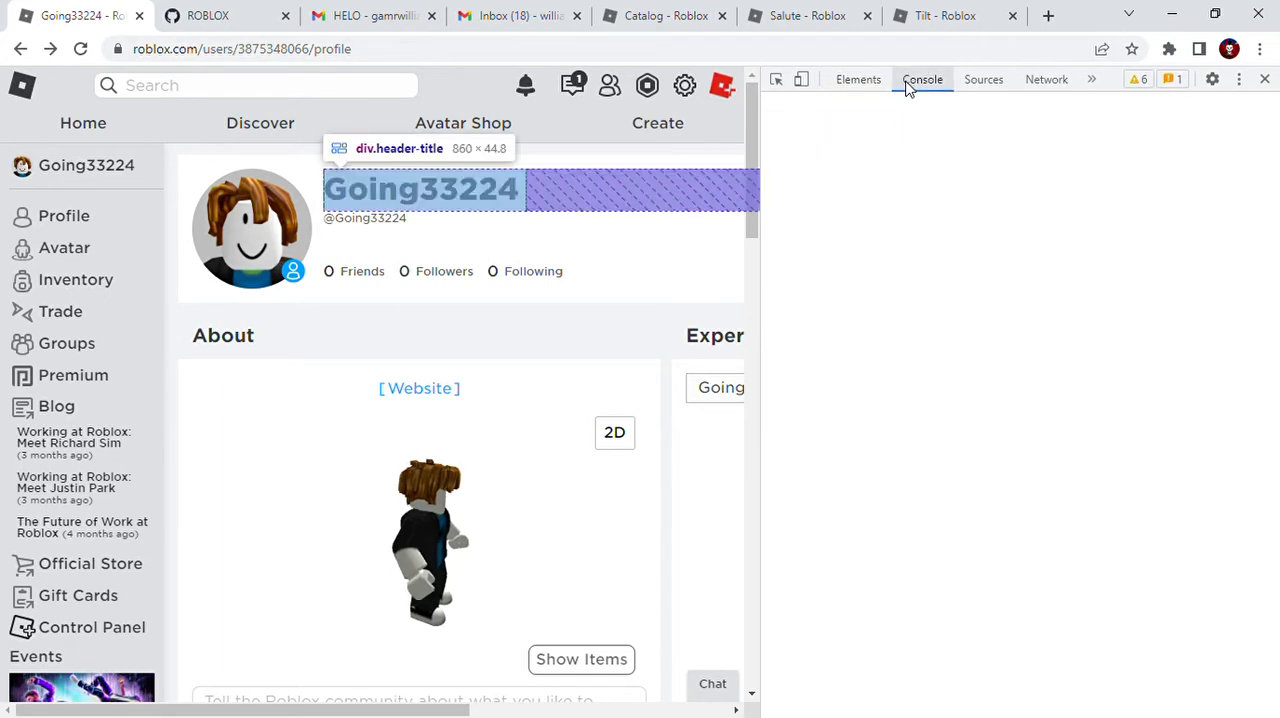
pyautogui.click(858, 80)
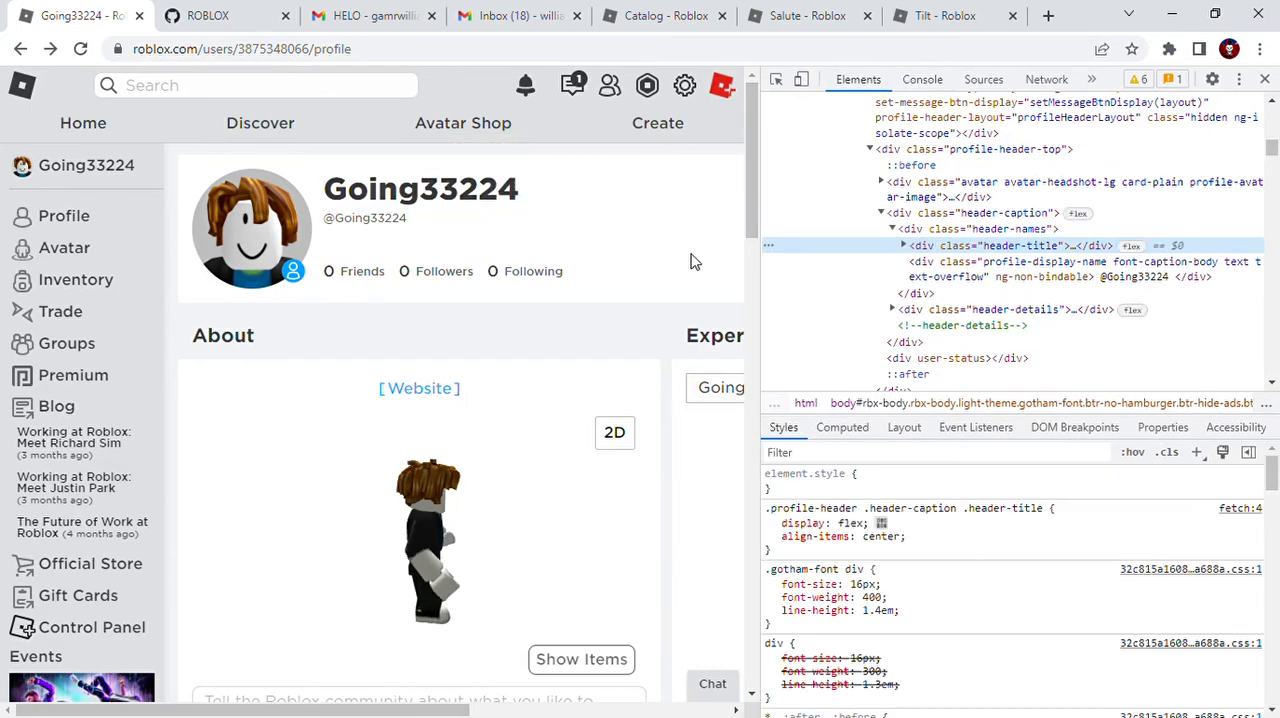
# Paste the script into the Console, then switch to the Tilt emote page.
pyautogui.click(922, 80)
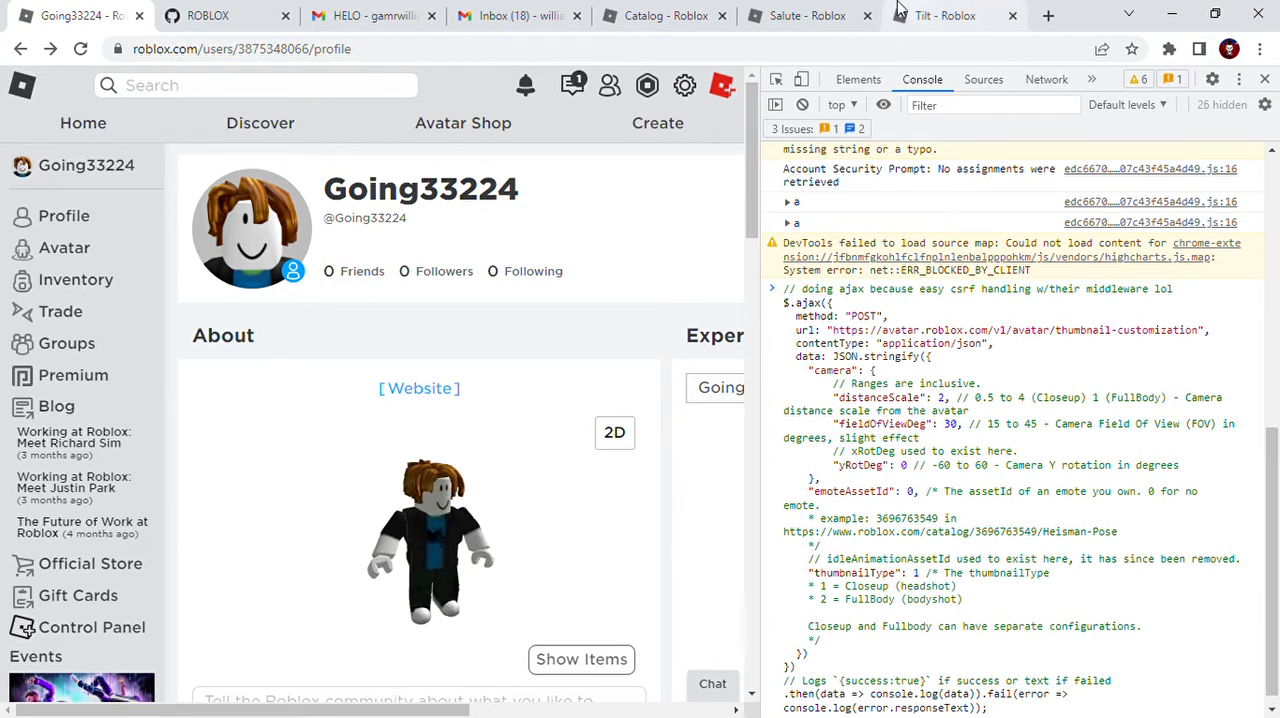
pyautogui.click(938, 16)
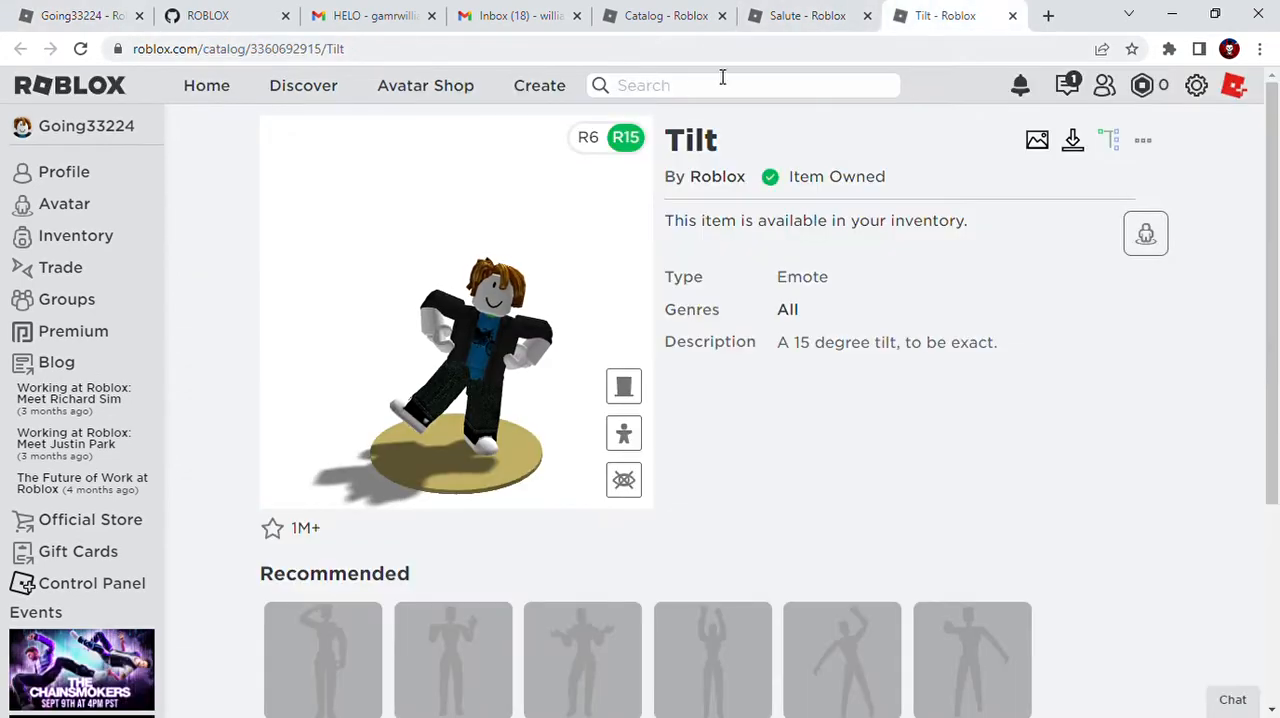
# Read the Salute and Tilt emote asset IDs from their catalog page address bars.
pyautogui.click(804, 16)
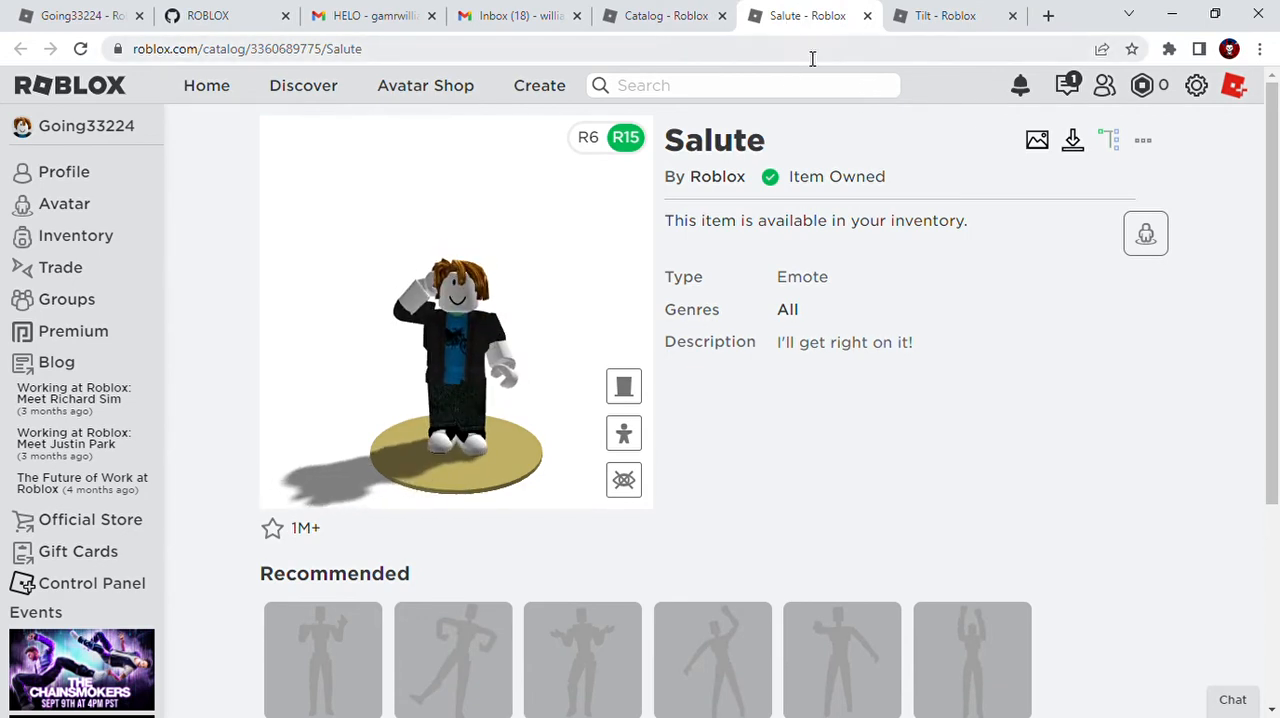
pyautogui.click(940, 16)
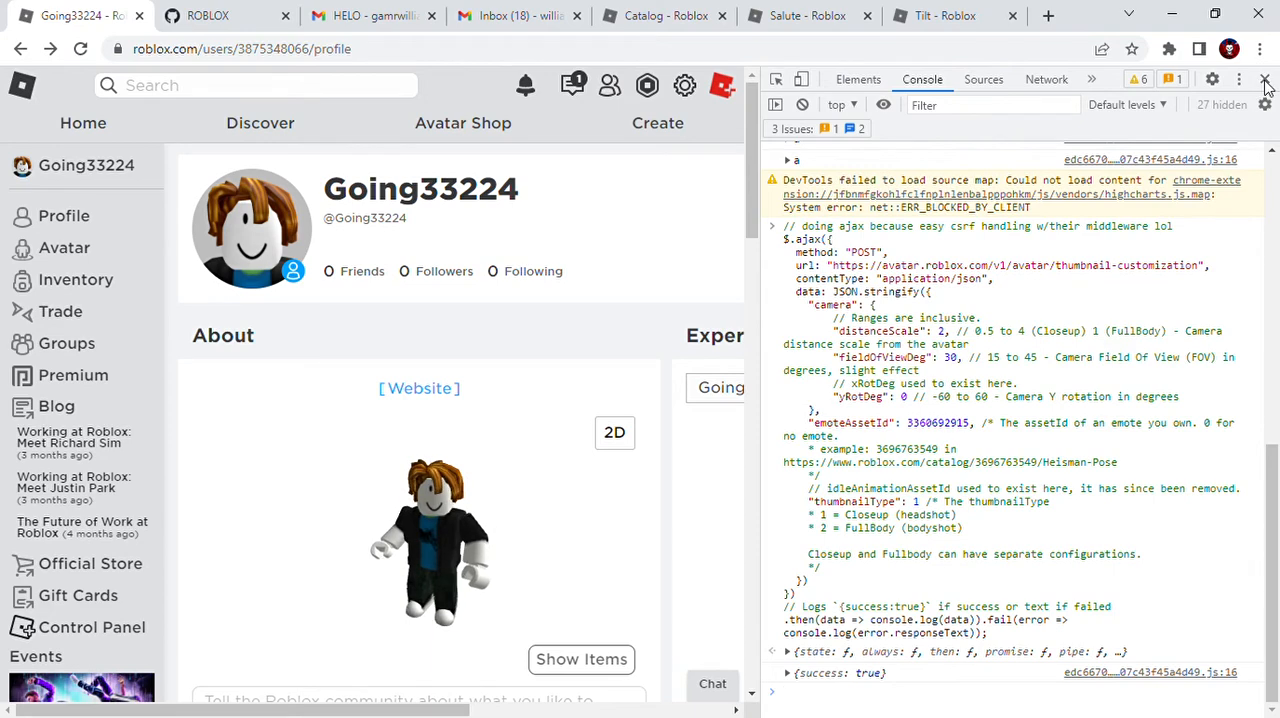
pyautogui.click(1262, 76)
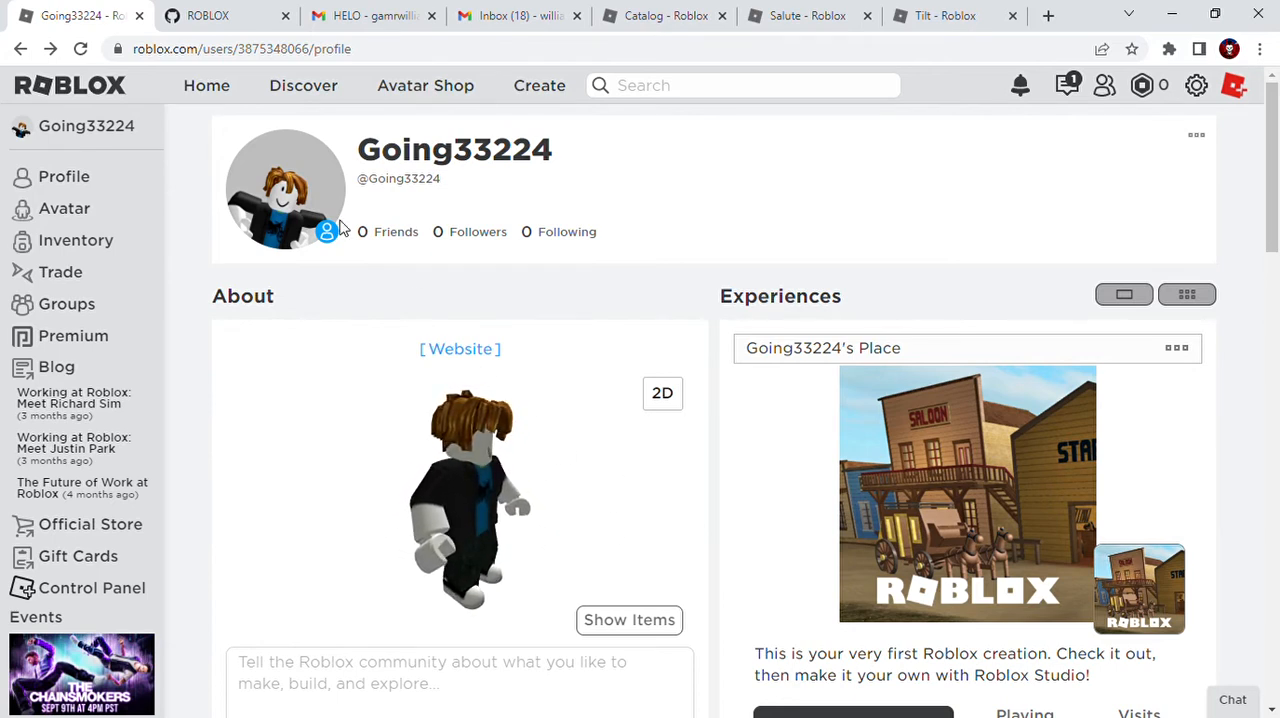
# Check the profile headshot shows the Tilt pose, then return to the gist script.
pyautogui.click(208, 16)
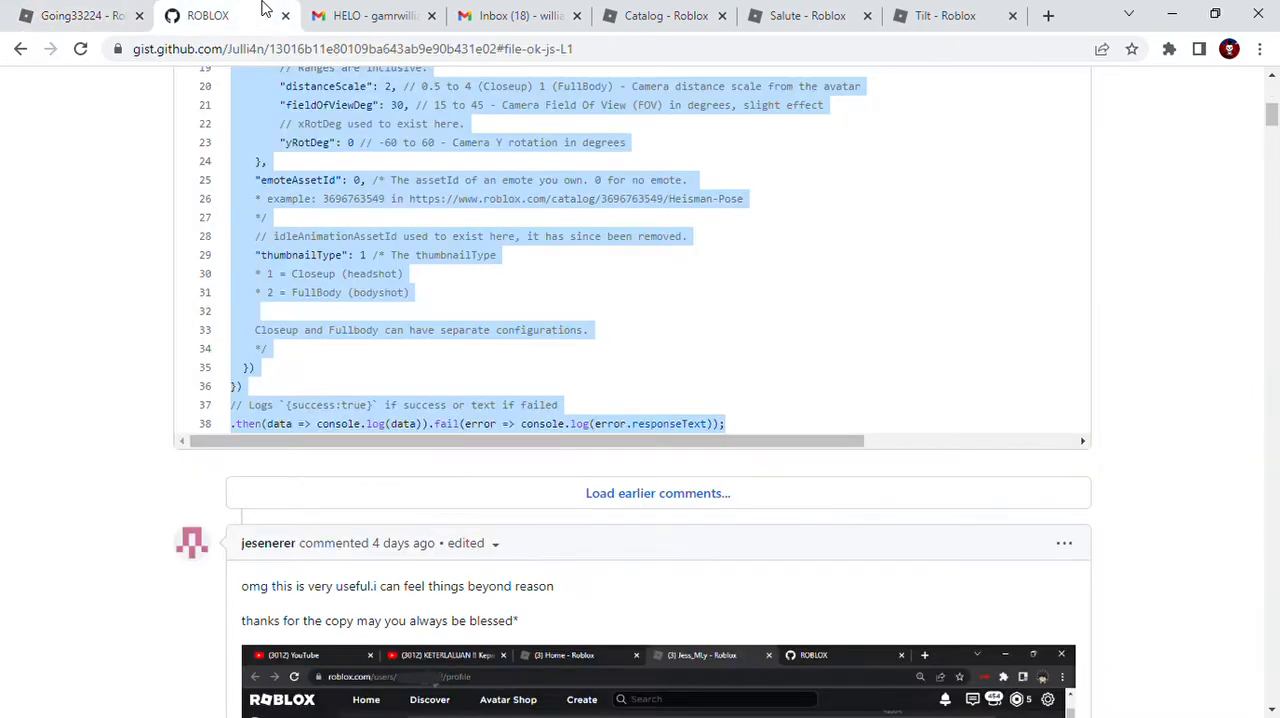
pyautogui.moveTo(360, 146)
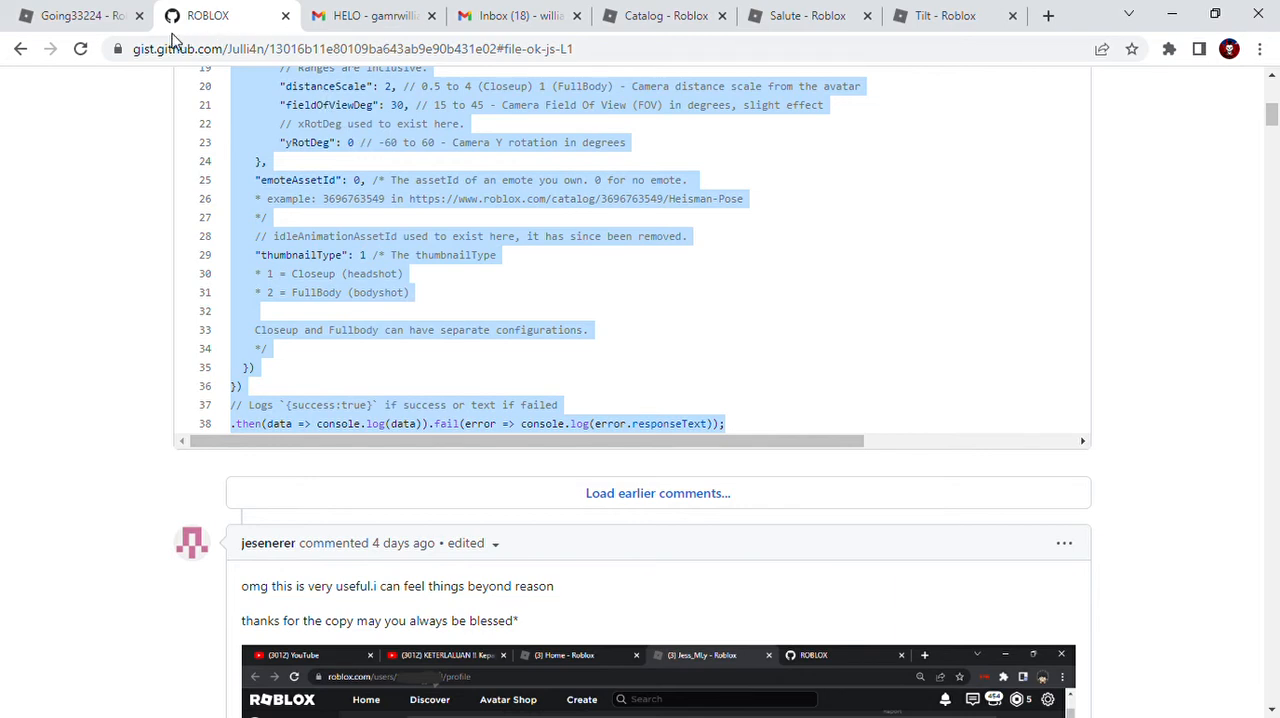
# Switch from the gist back to the Roblox profile tab showing the Tilt-posed thumbnail.
pyautogui.click(76, 16)
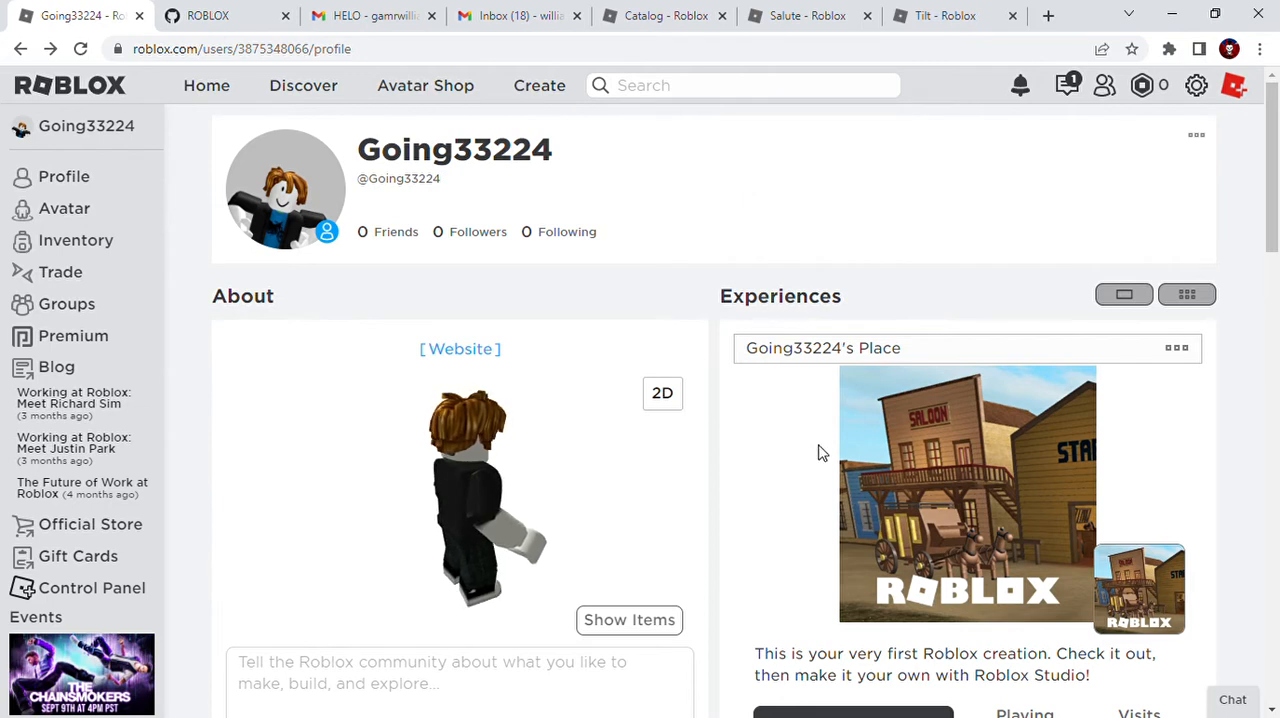
# Paste the thumbnail-customization script into the profile page's DevTools console with emote ID 0.
pyautogui.press('F12')
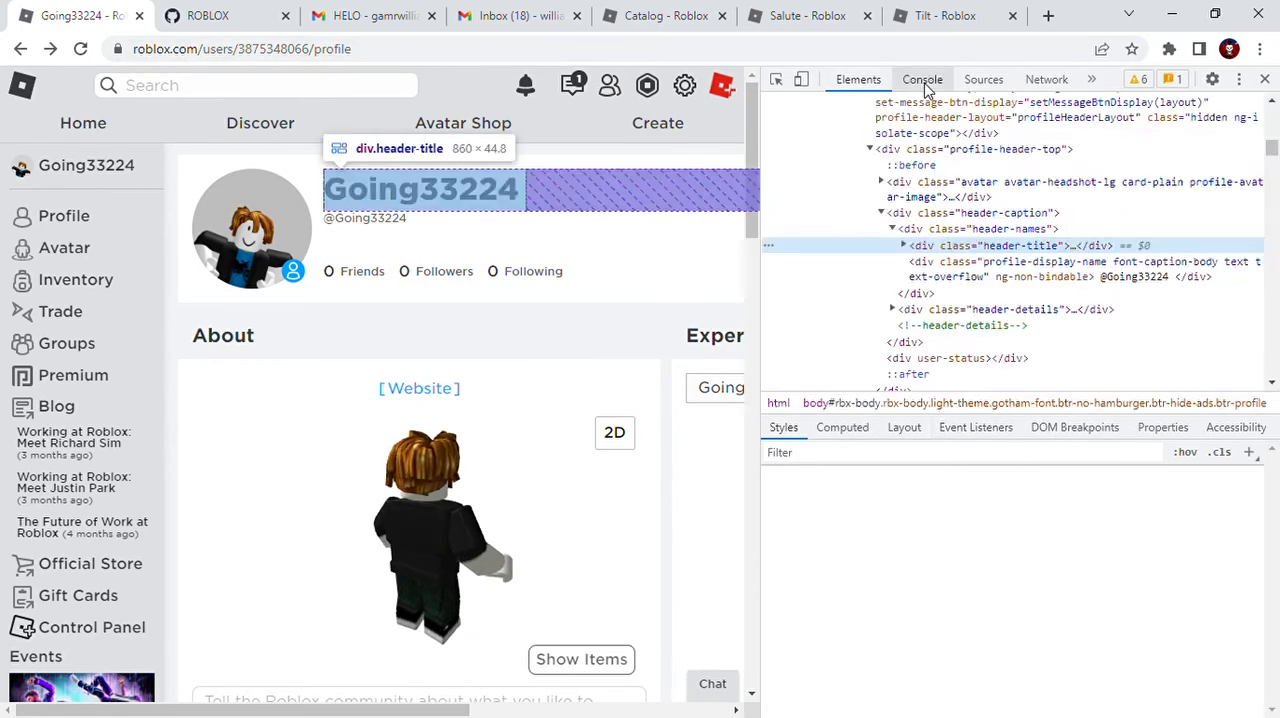
pyautogui.click(922, 80)
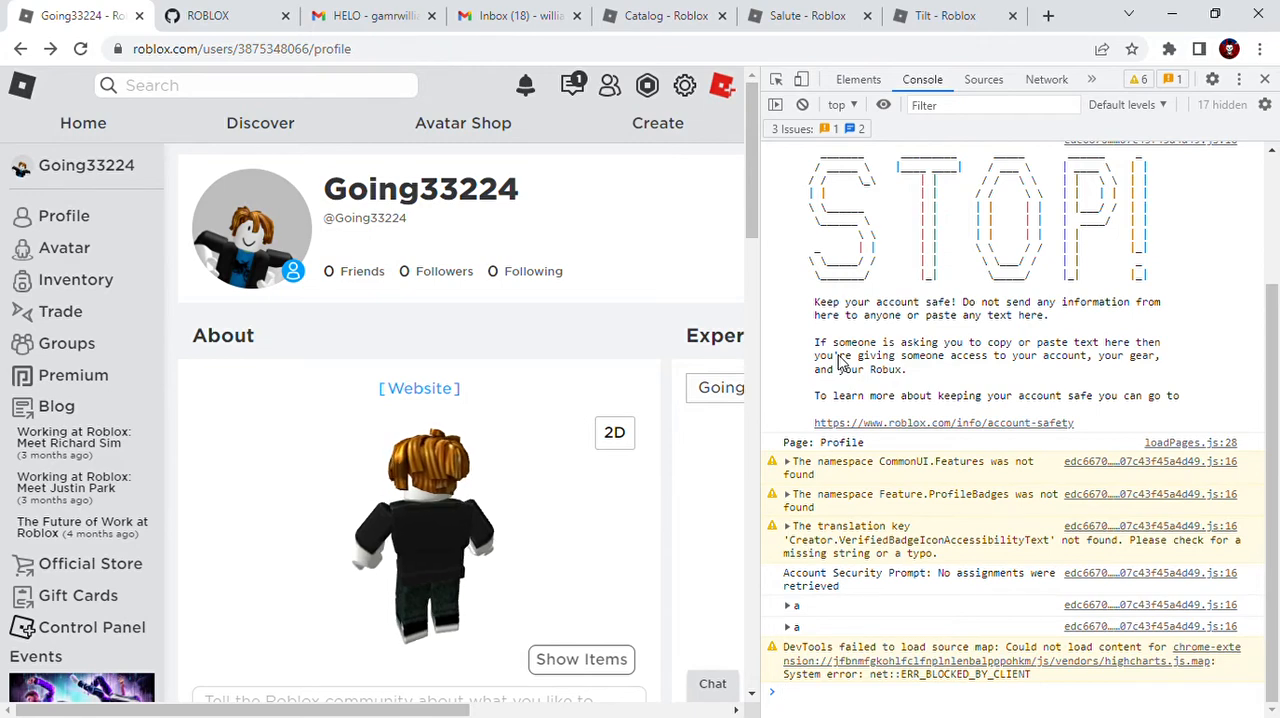
pyautogui.click(804, 16)
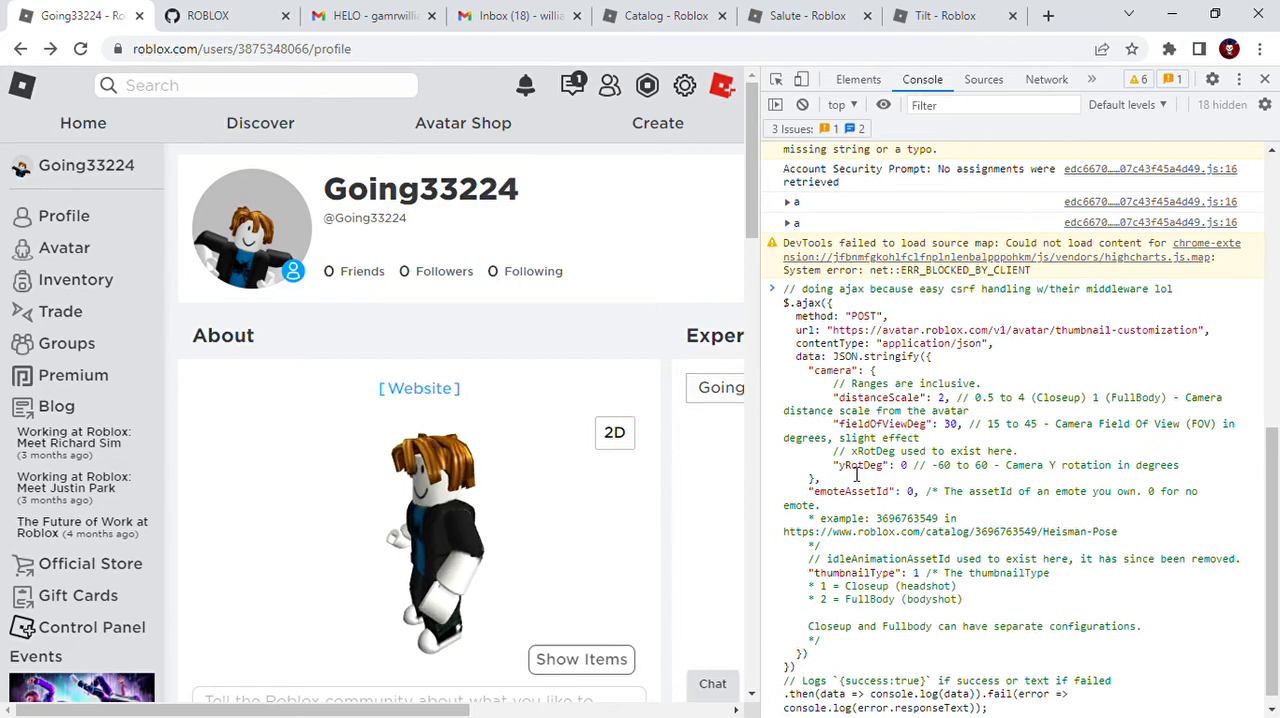
pyautogui.write('3360689775')
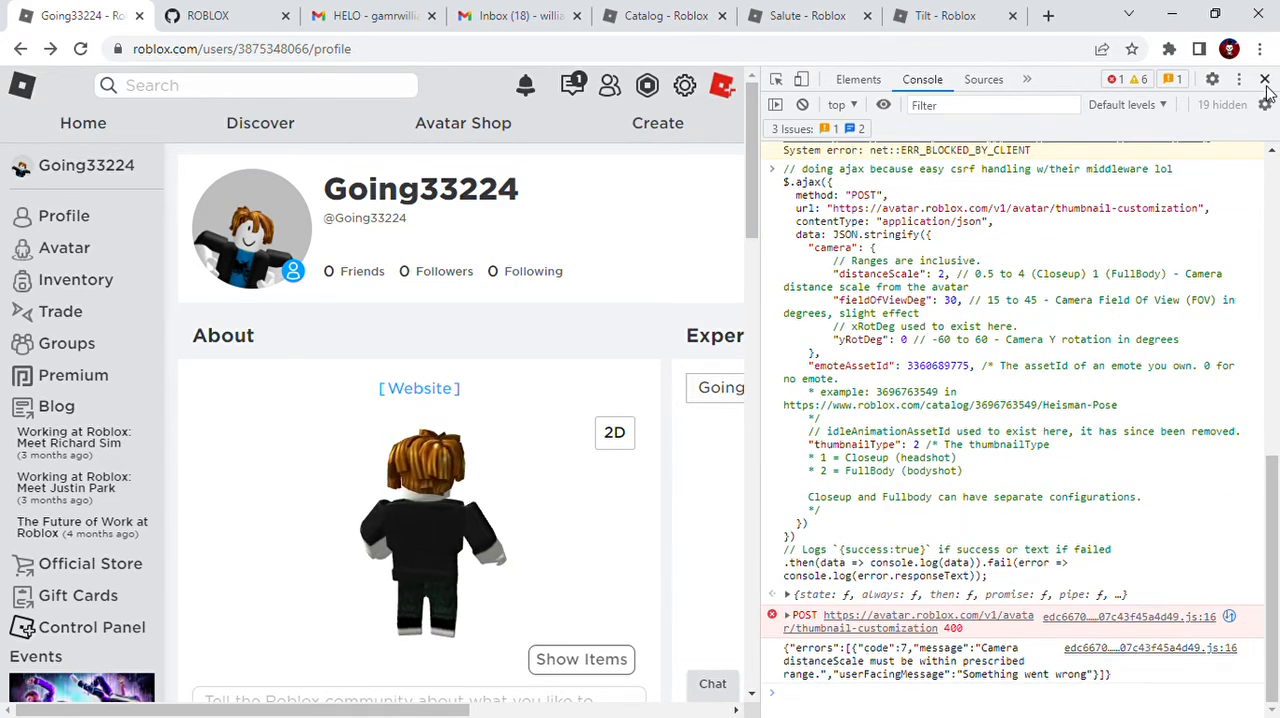
pyautogui.click(1264, 78)
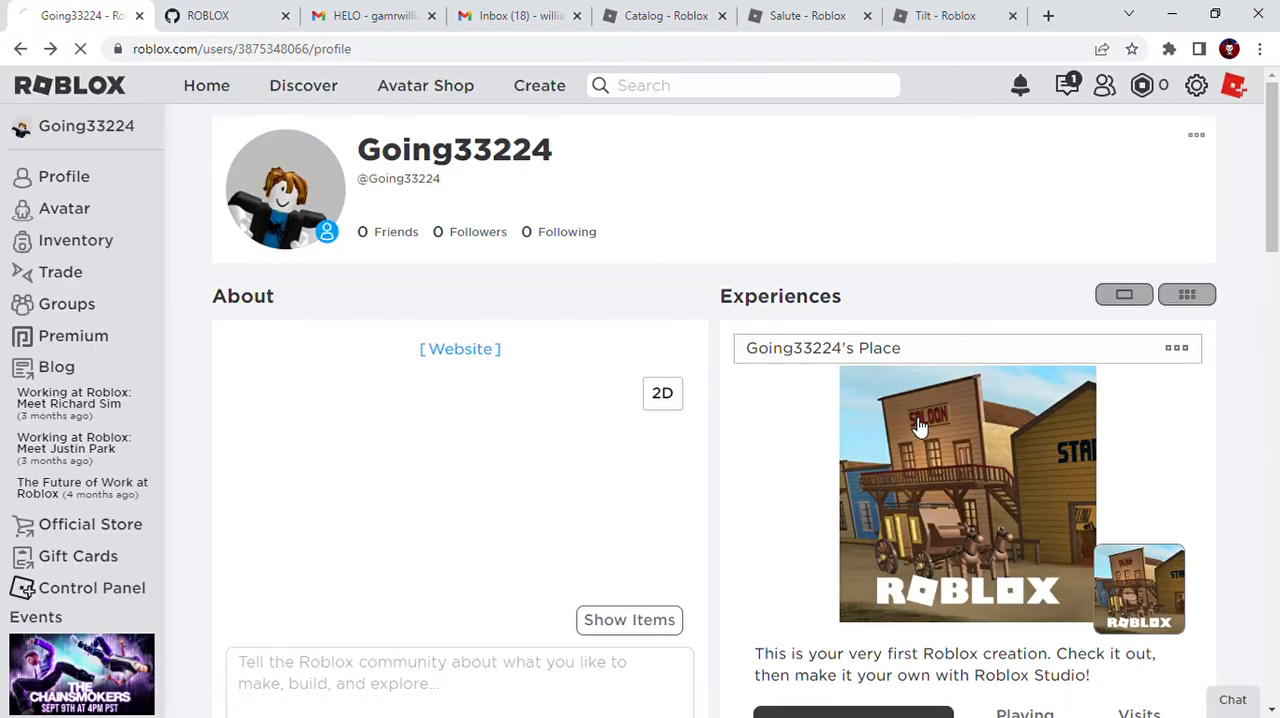
# Return to the profile and re-paste the script in the console with emote ID 0 and distance scale 2.
pyautogui.click(920, 426)
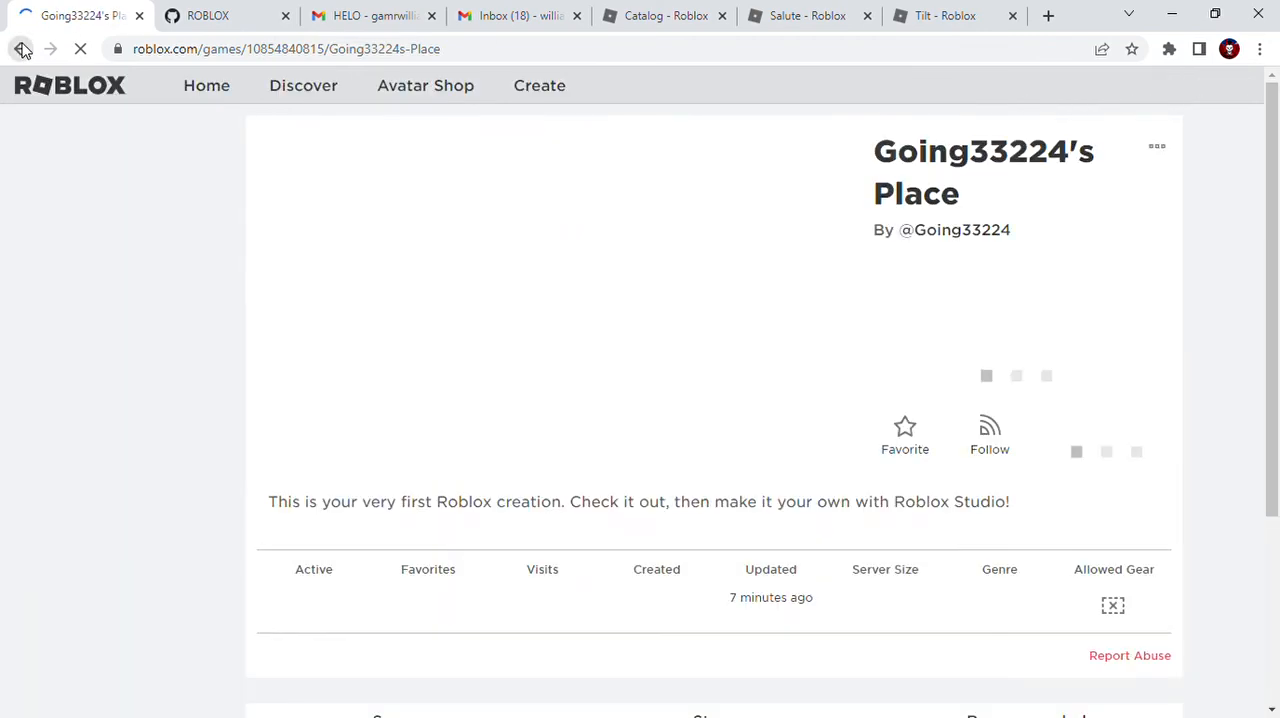
pyautogui.click(24, 48)
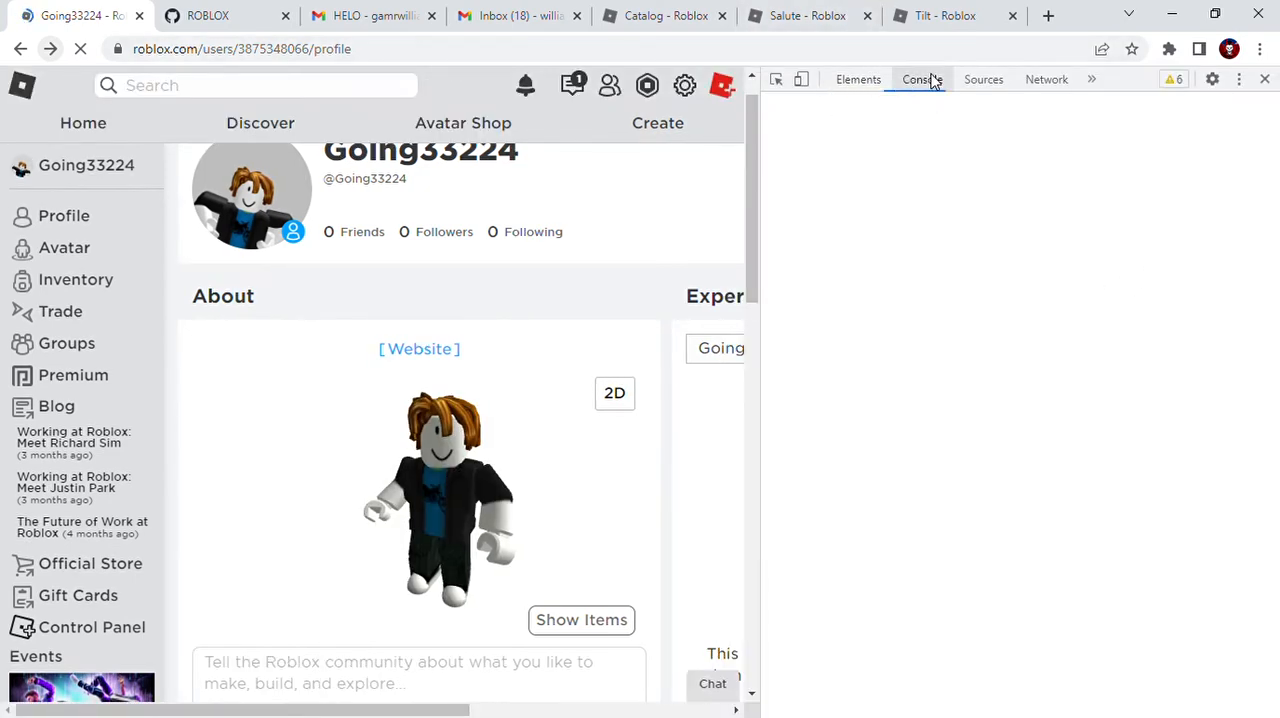
pyautogui.click(920, 80)
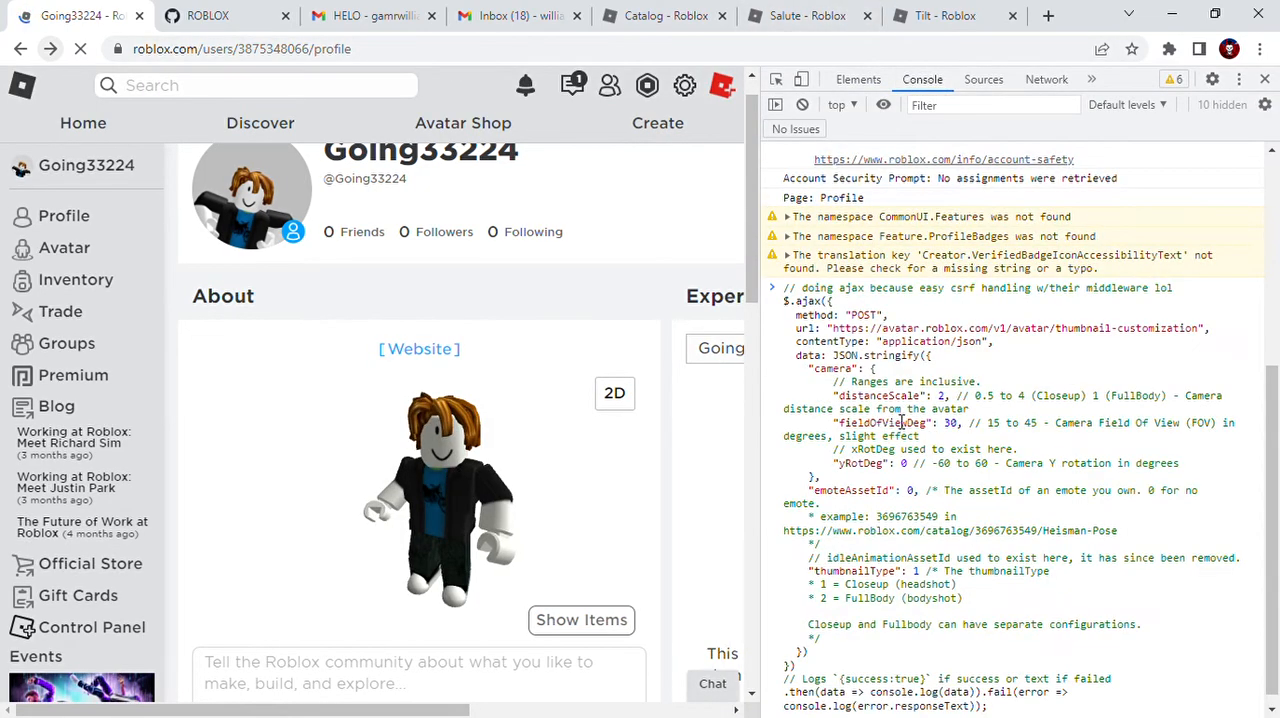
pyautogui.click(804, 16)
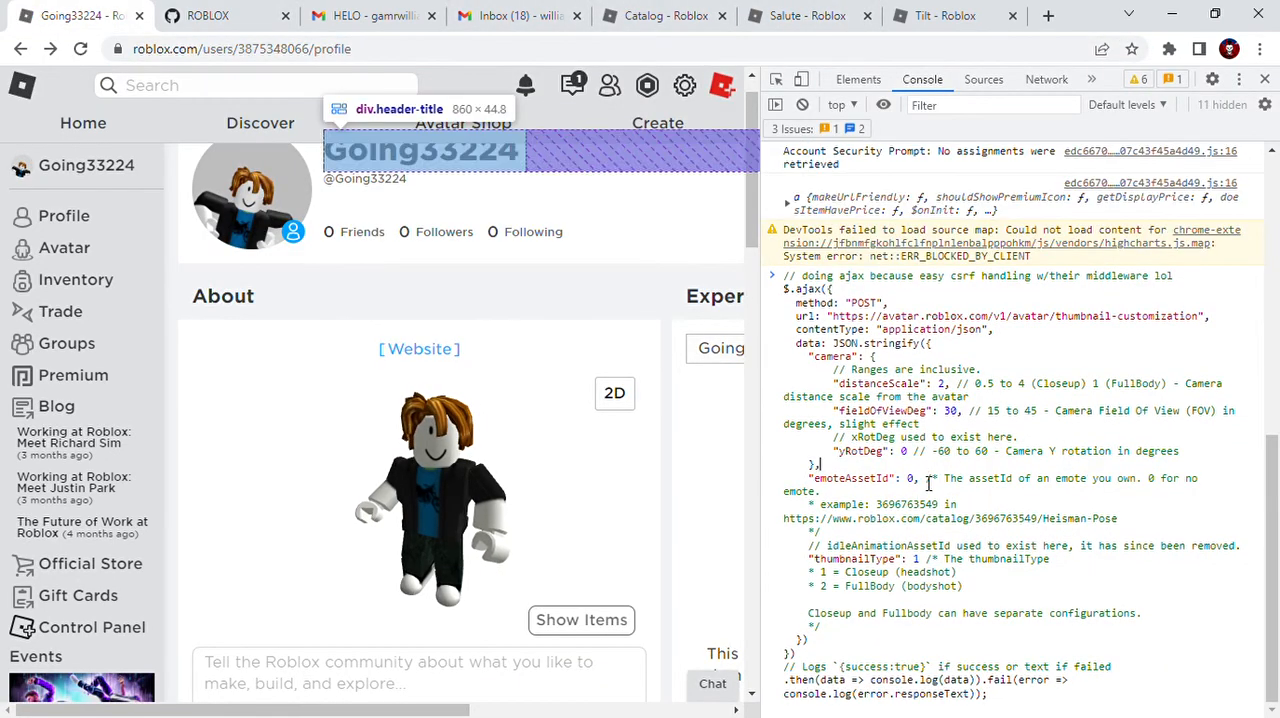
pyautogui.click(858, 80)
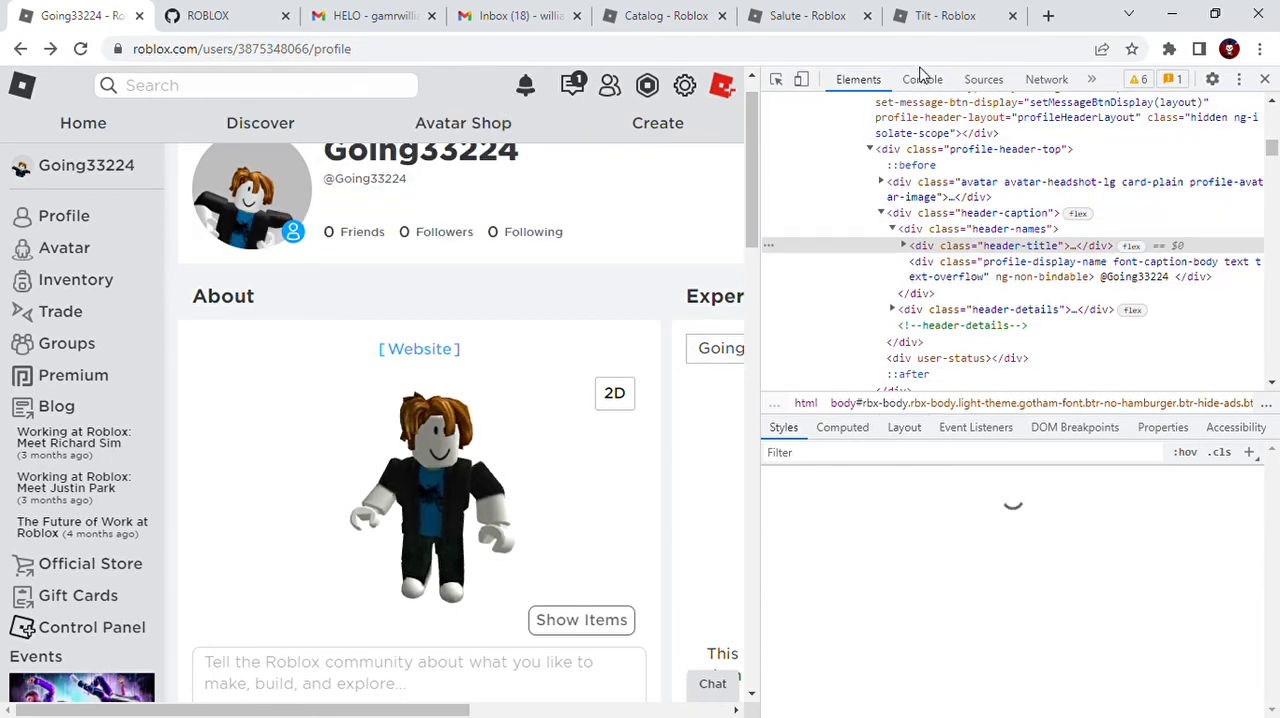
pyautogui.click(922, 80)
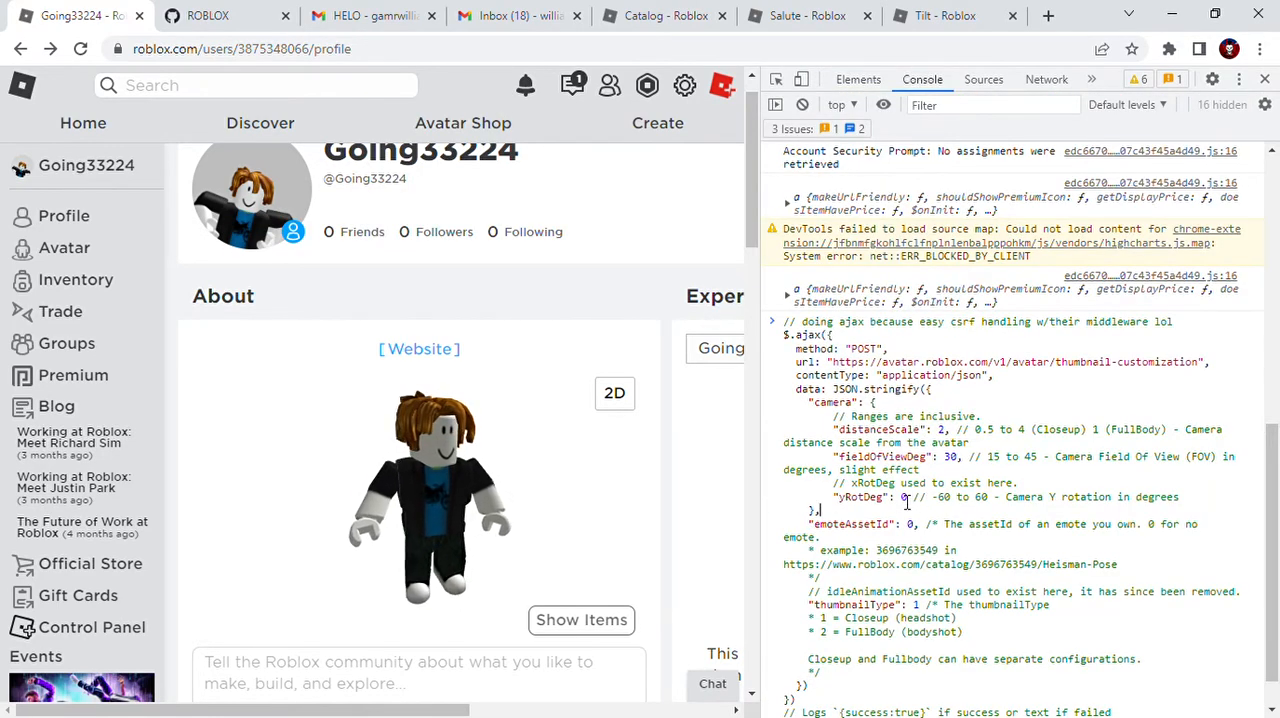